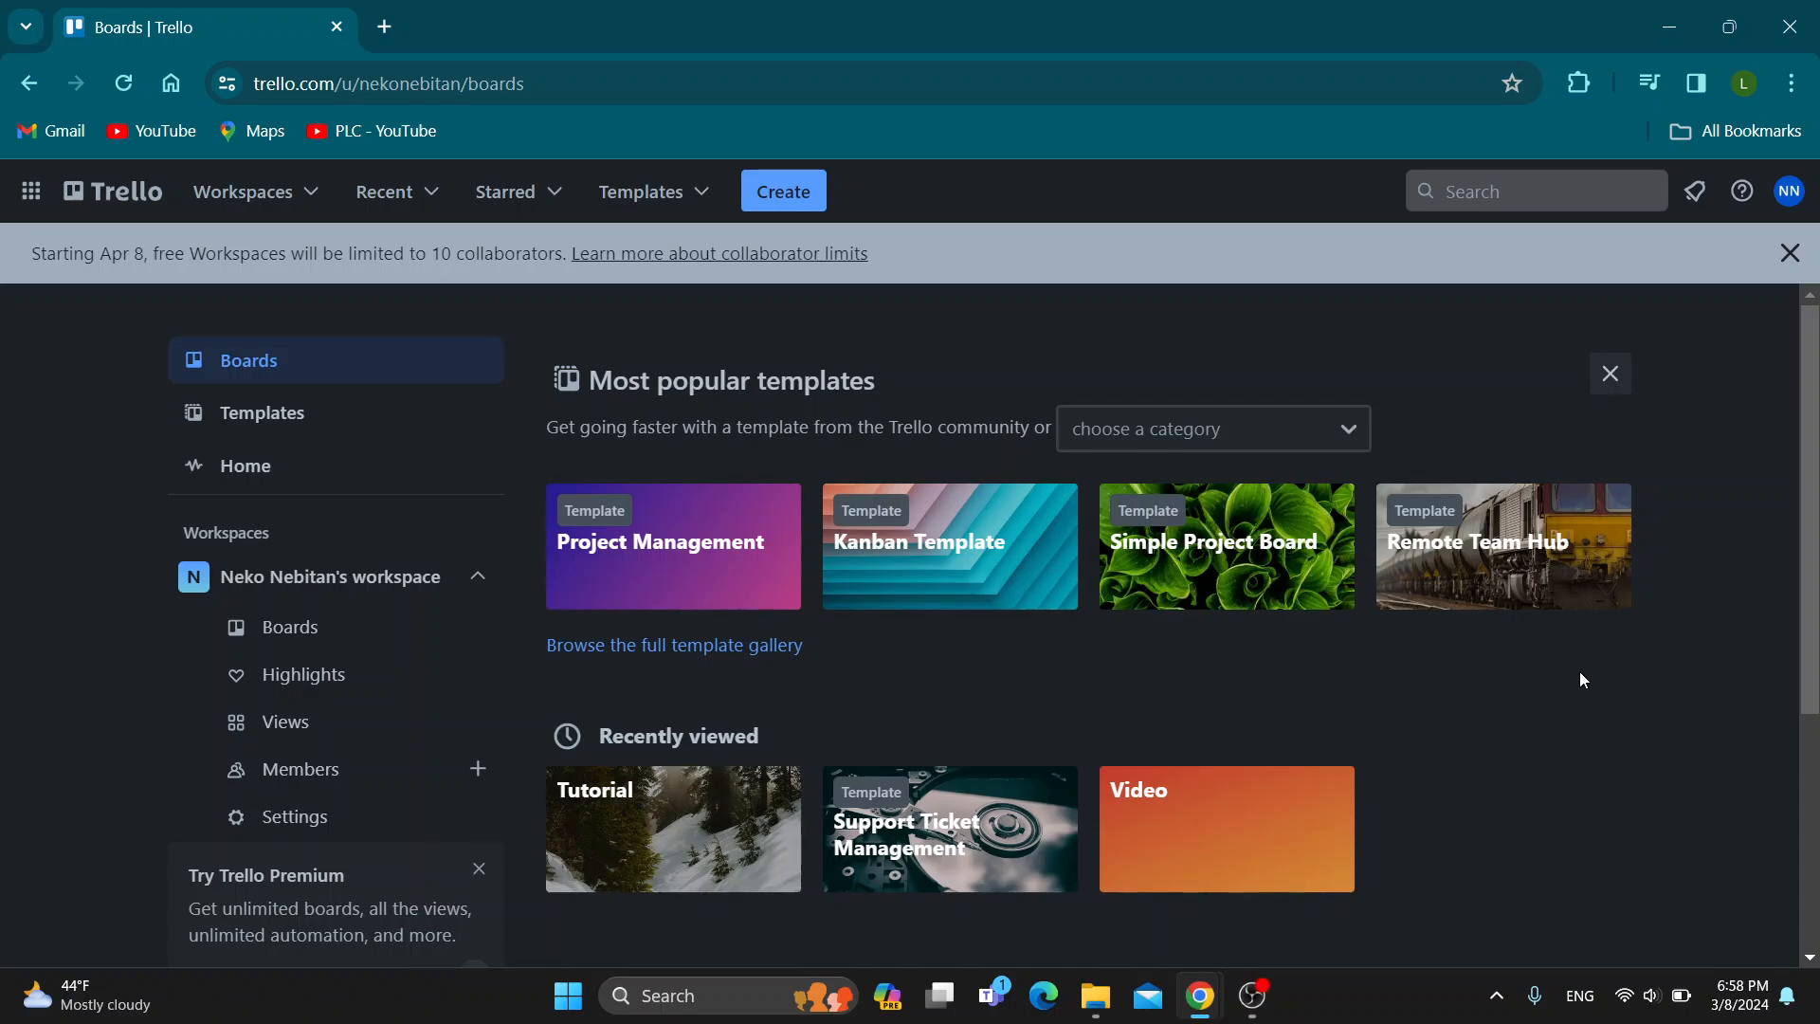
mouse_move(1471, 830)
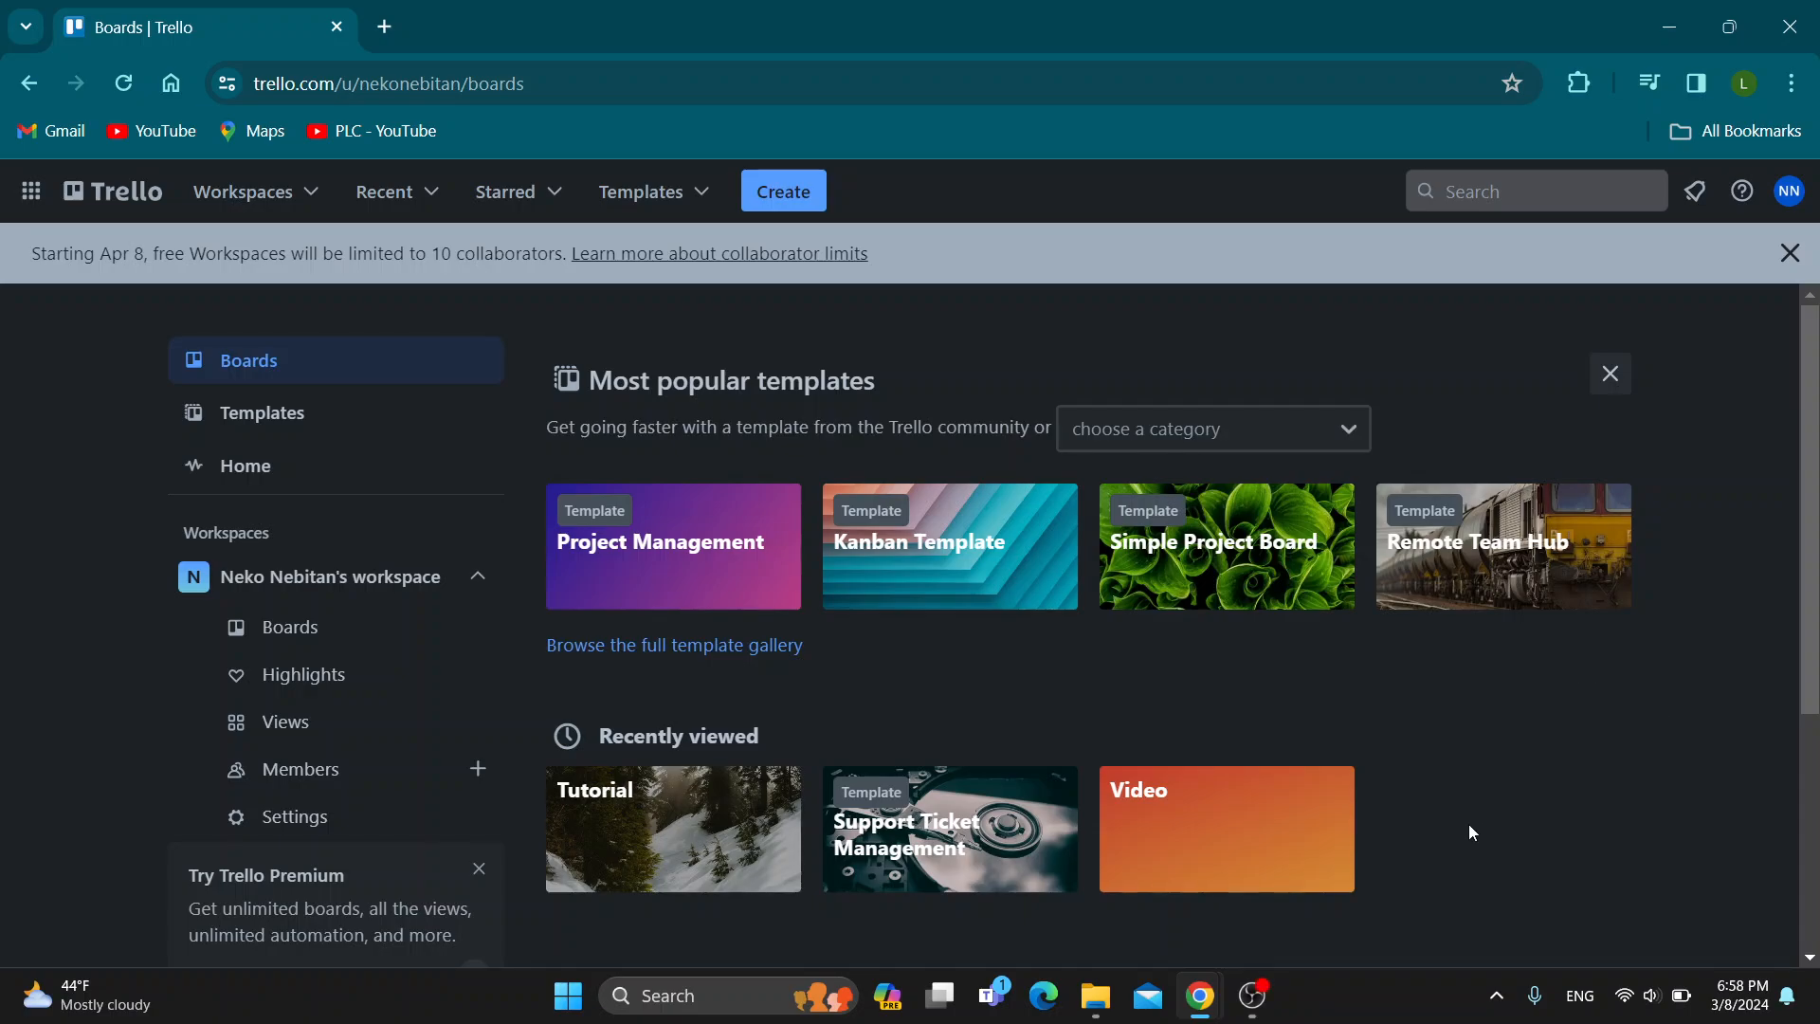
mouse_move(1400, 713)
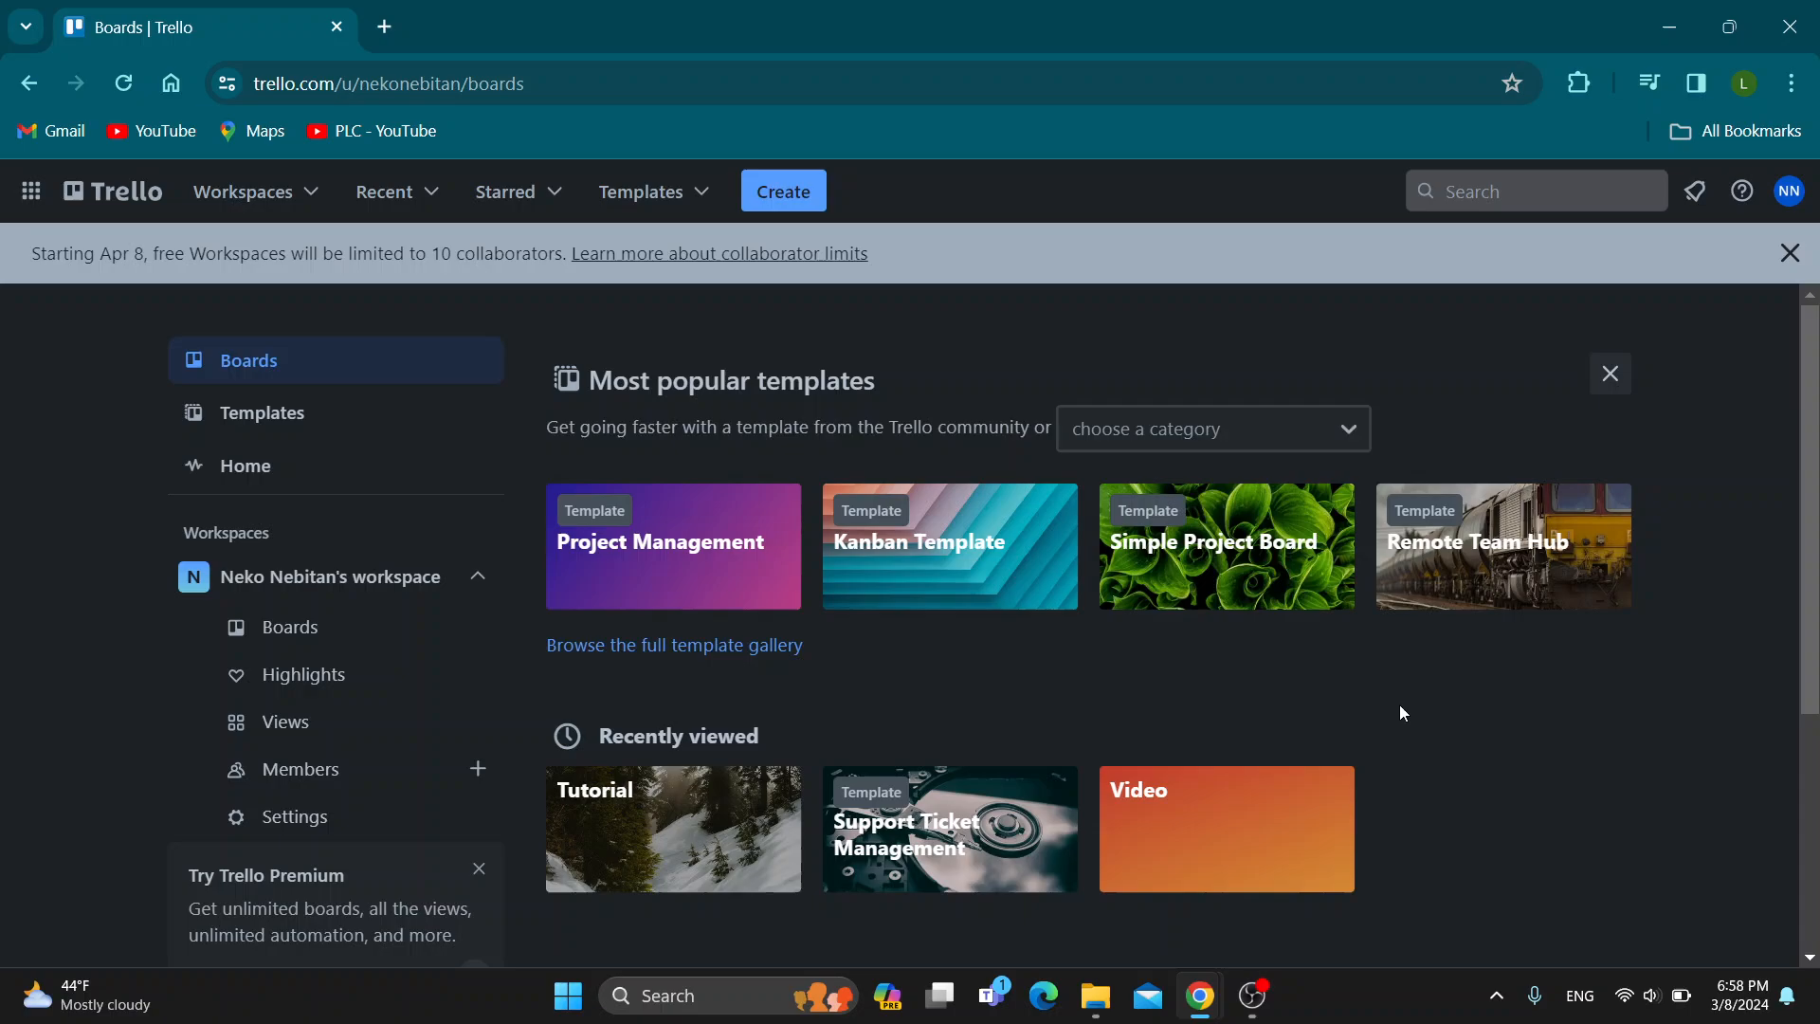
mouse_move(1481, 705)
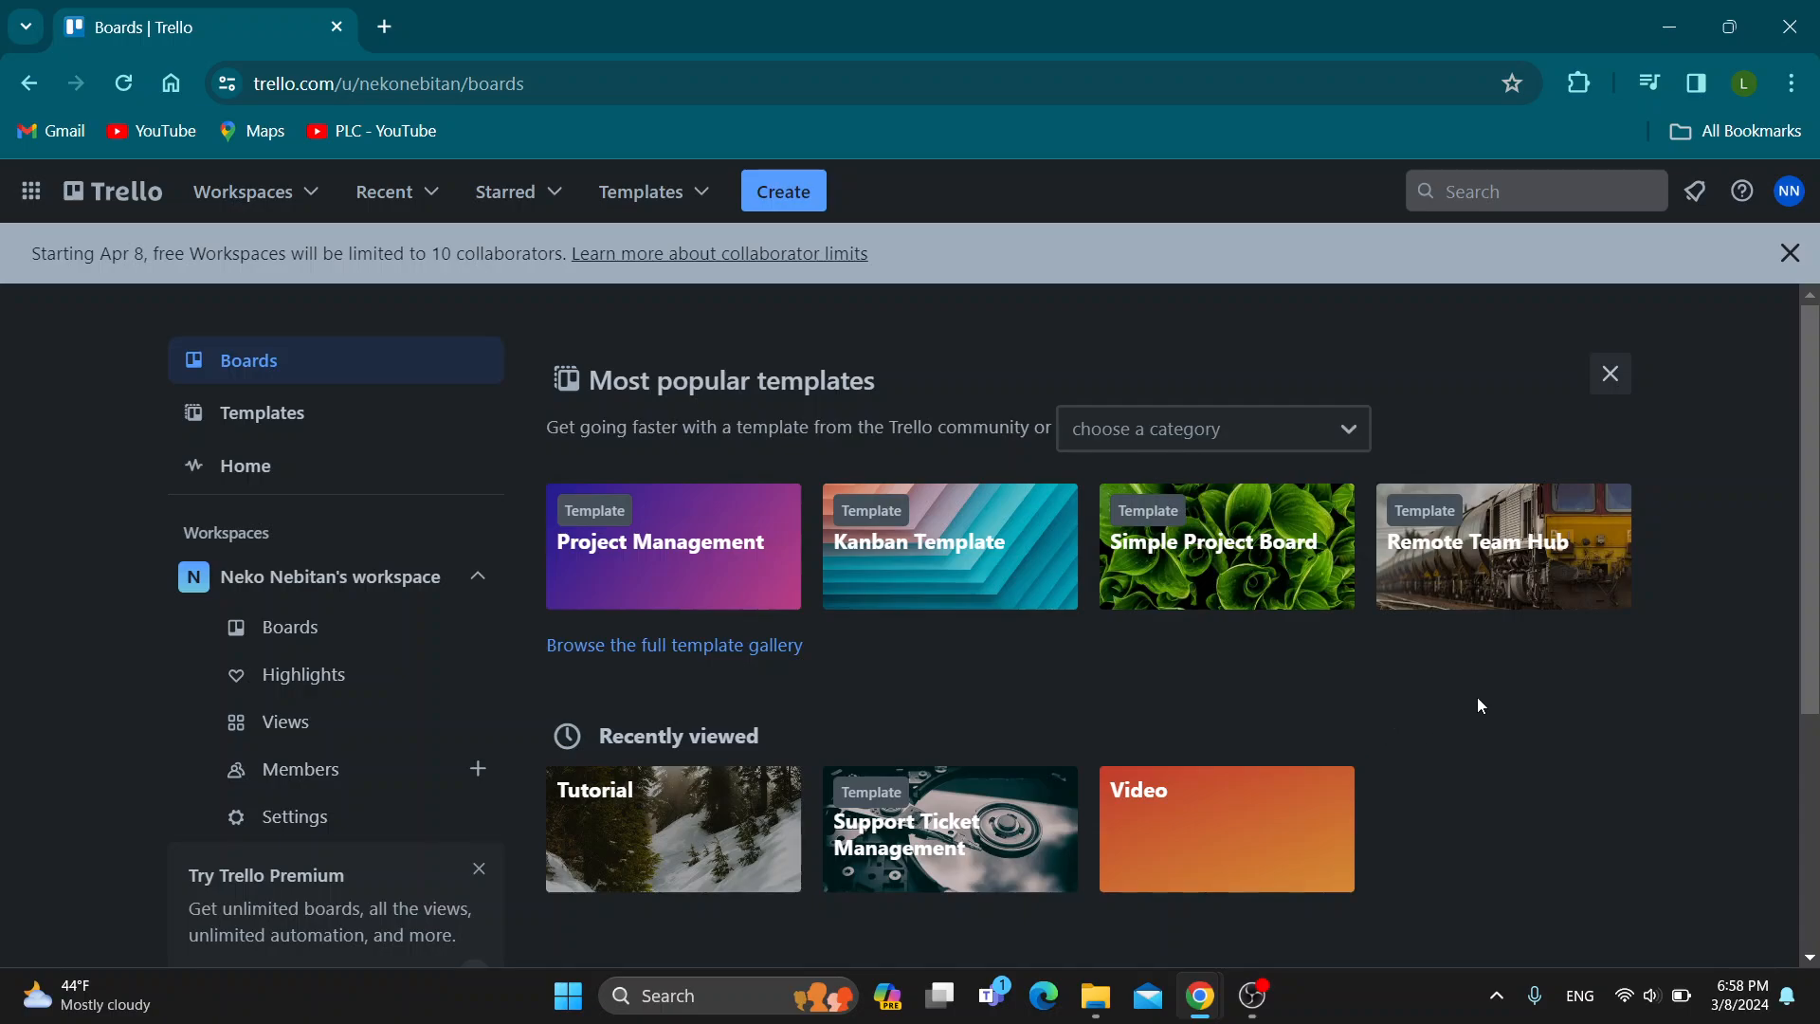
mouse_move(1570, 690)
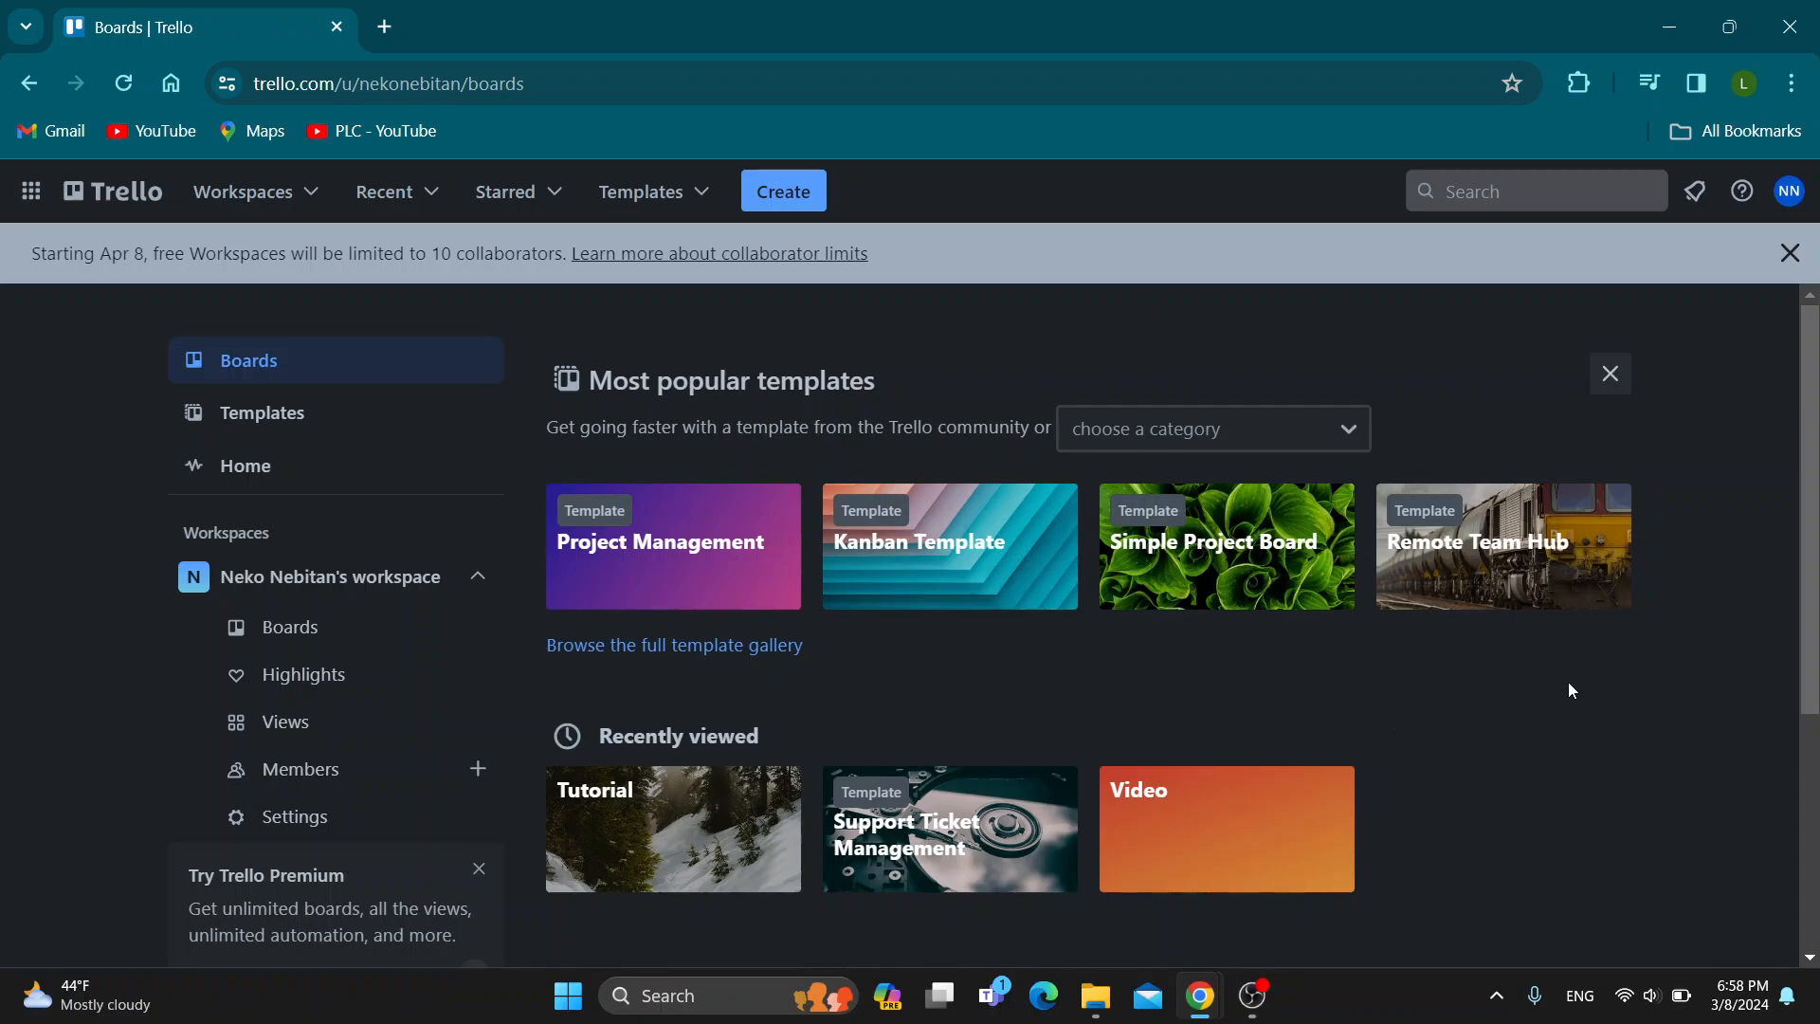
mouse_move(1480, 694)
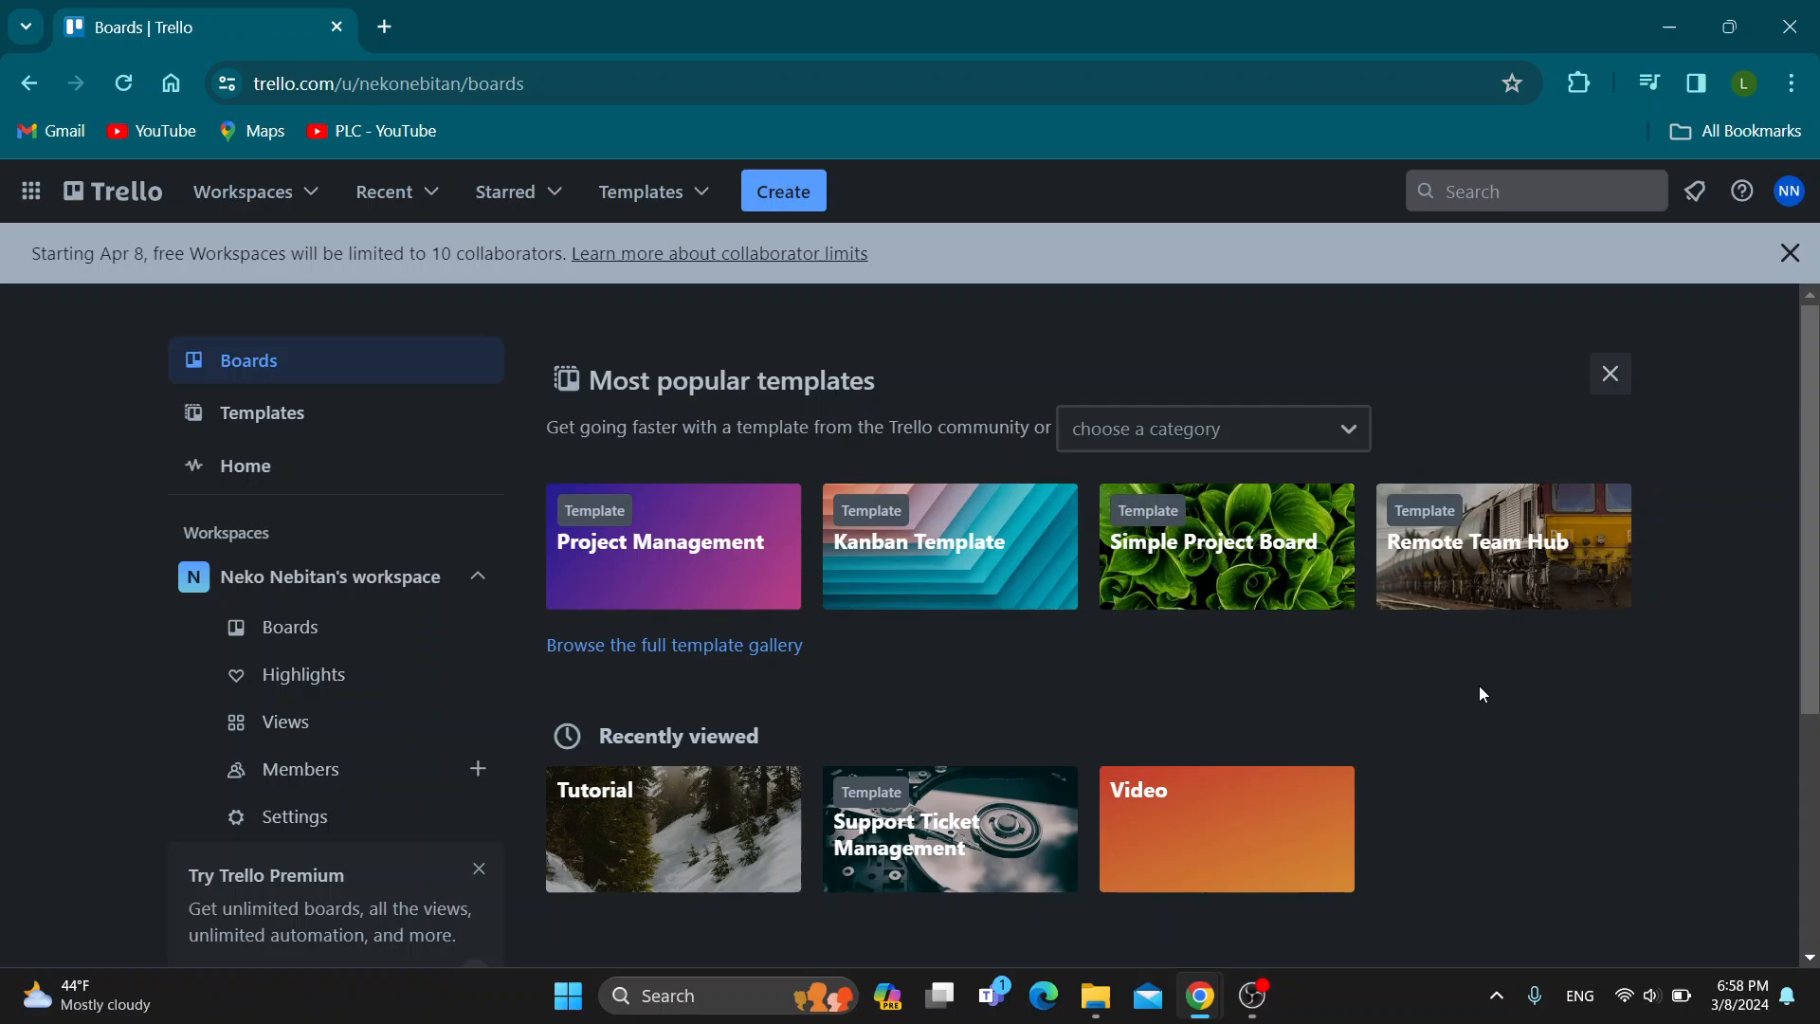
mouse_move(1471, 652)
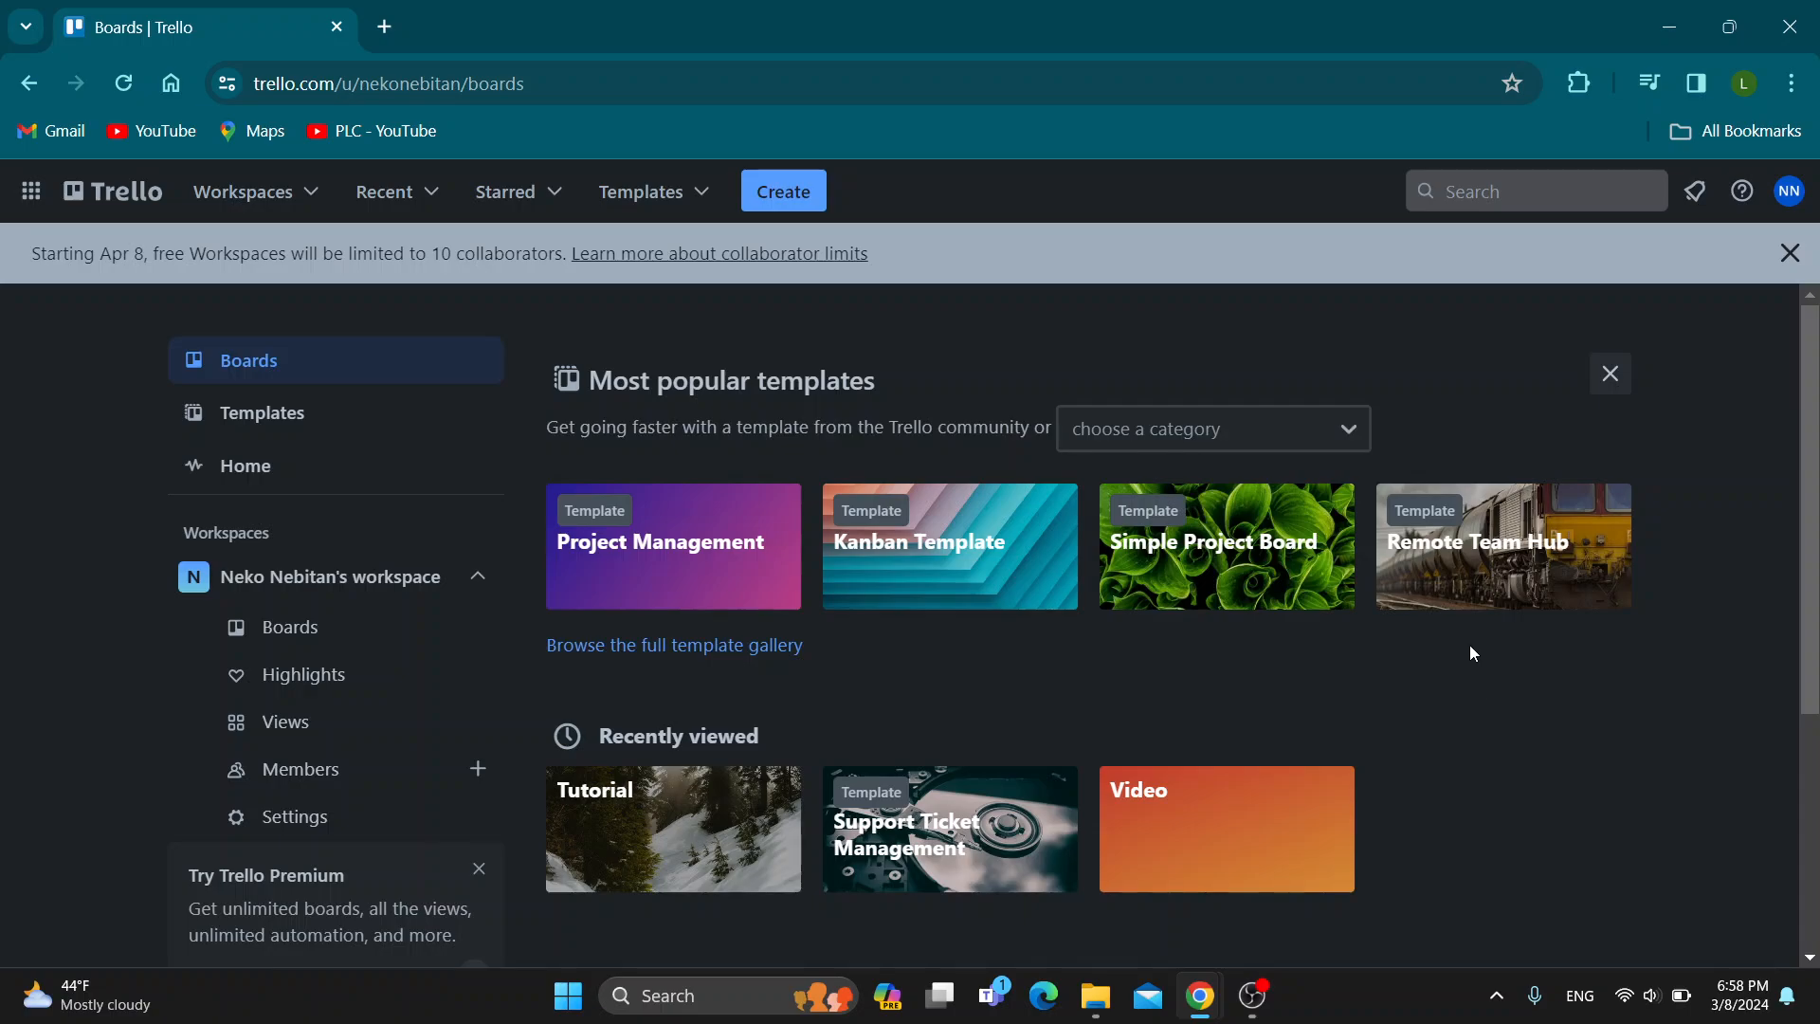
mouse_move(1165, 676)
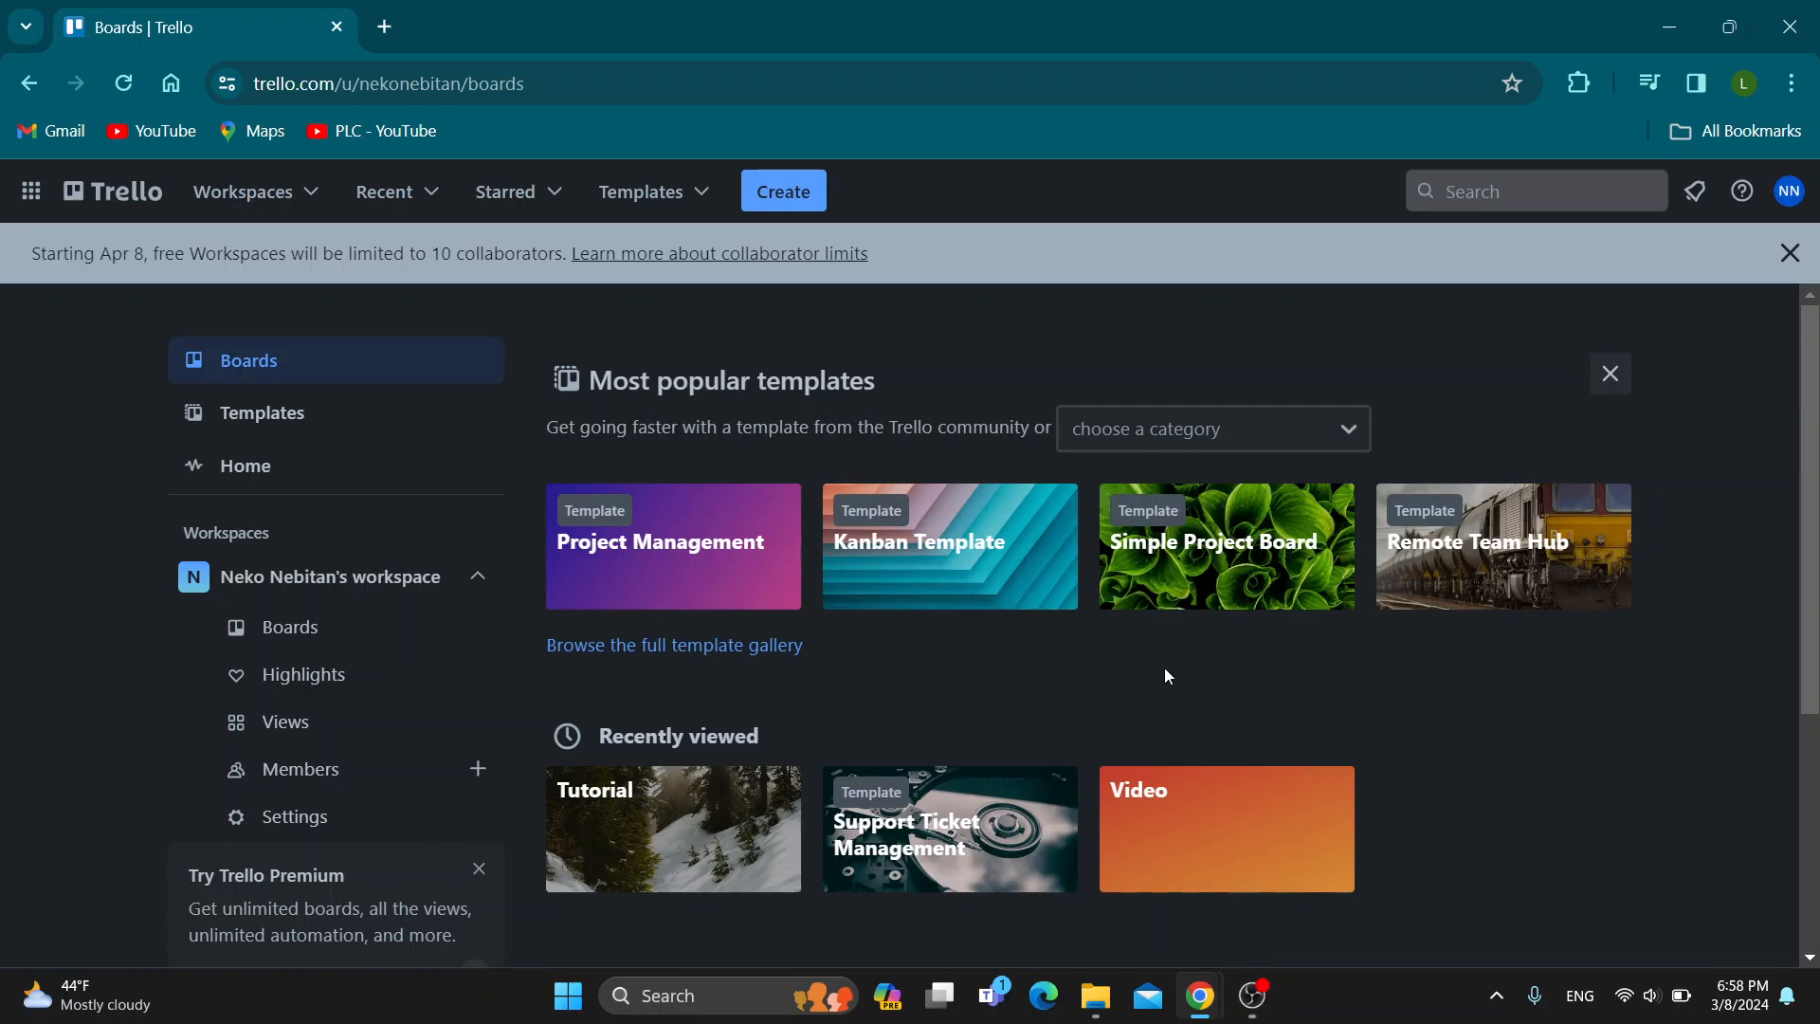
mouse_move(1010, 678)
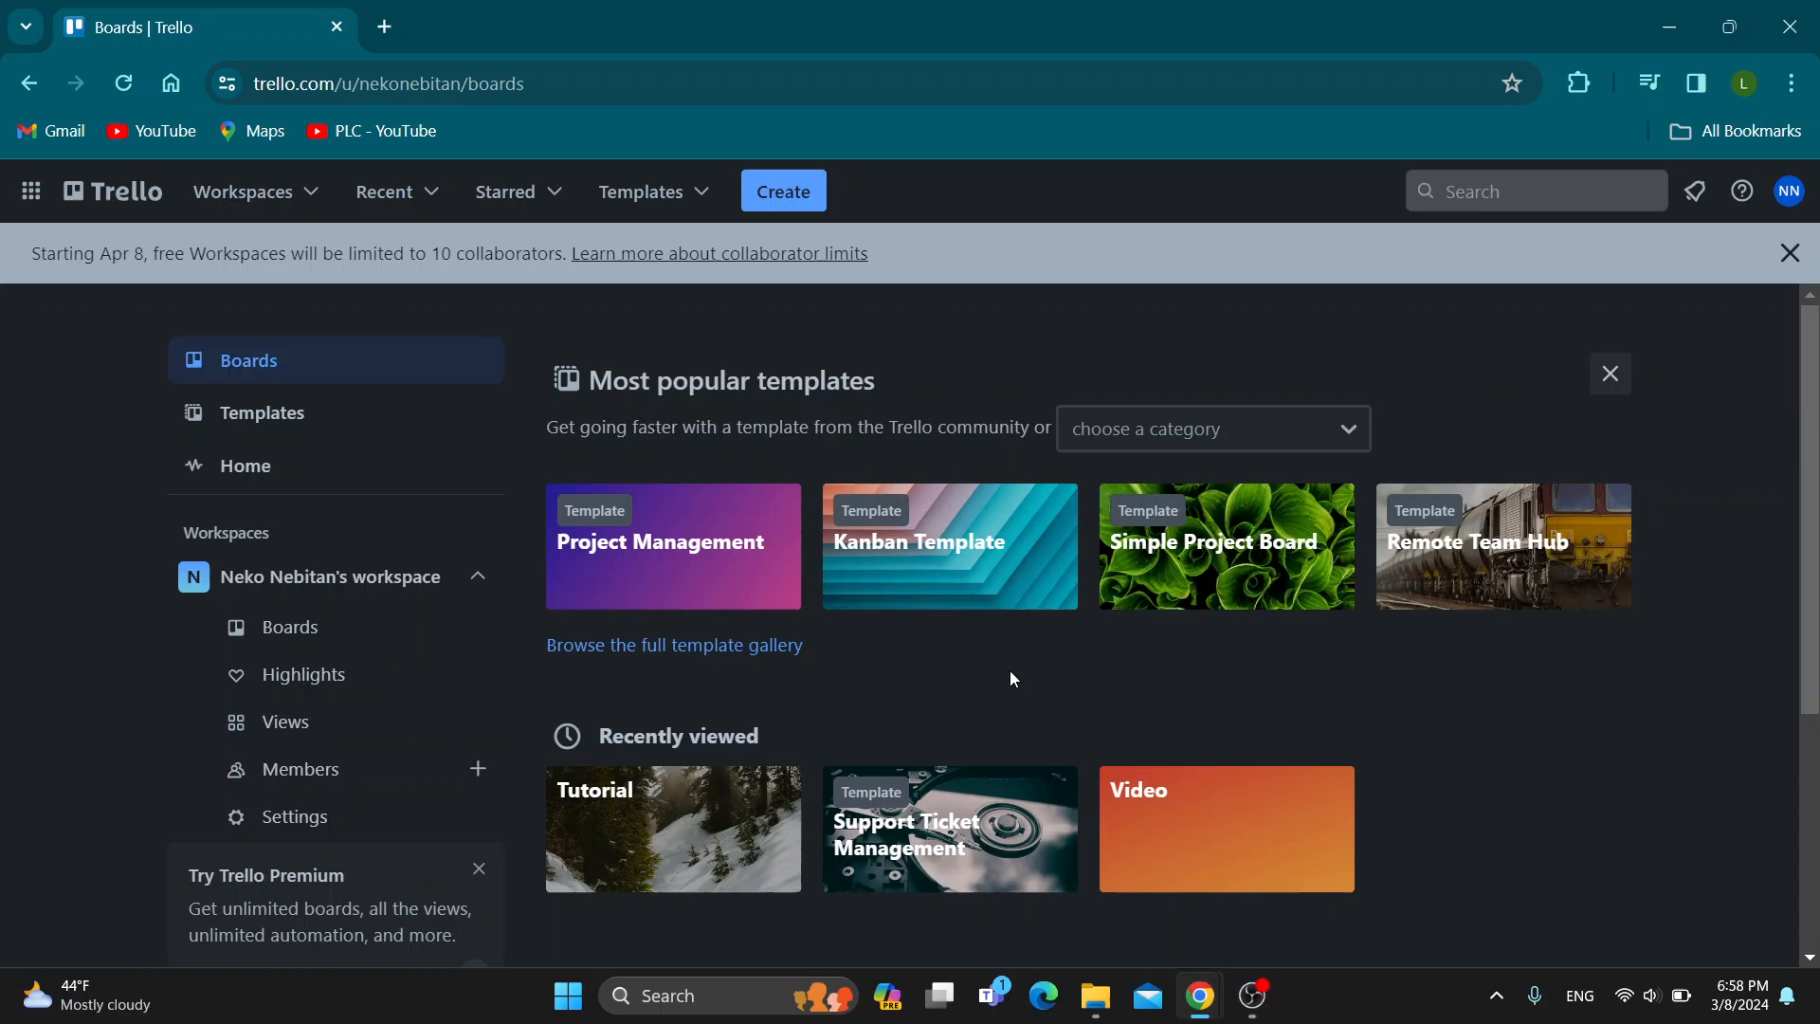
mouse_move(887, 652)
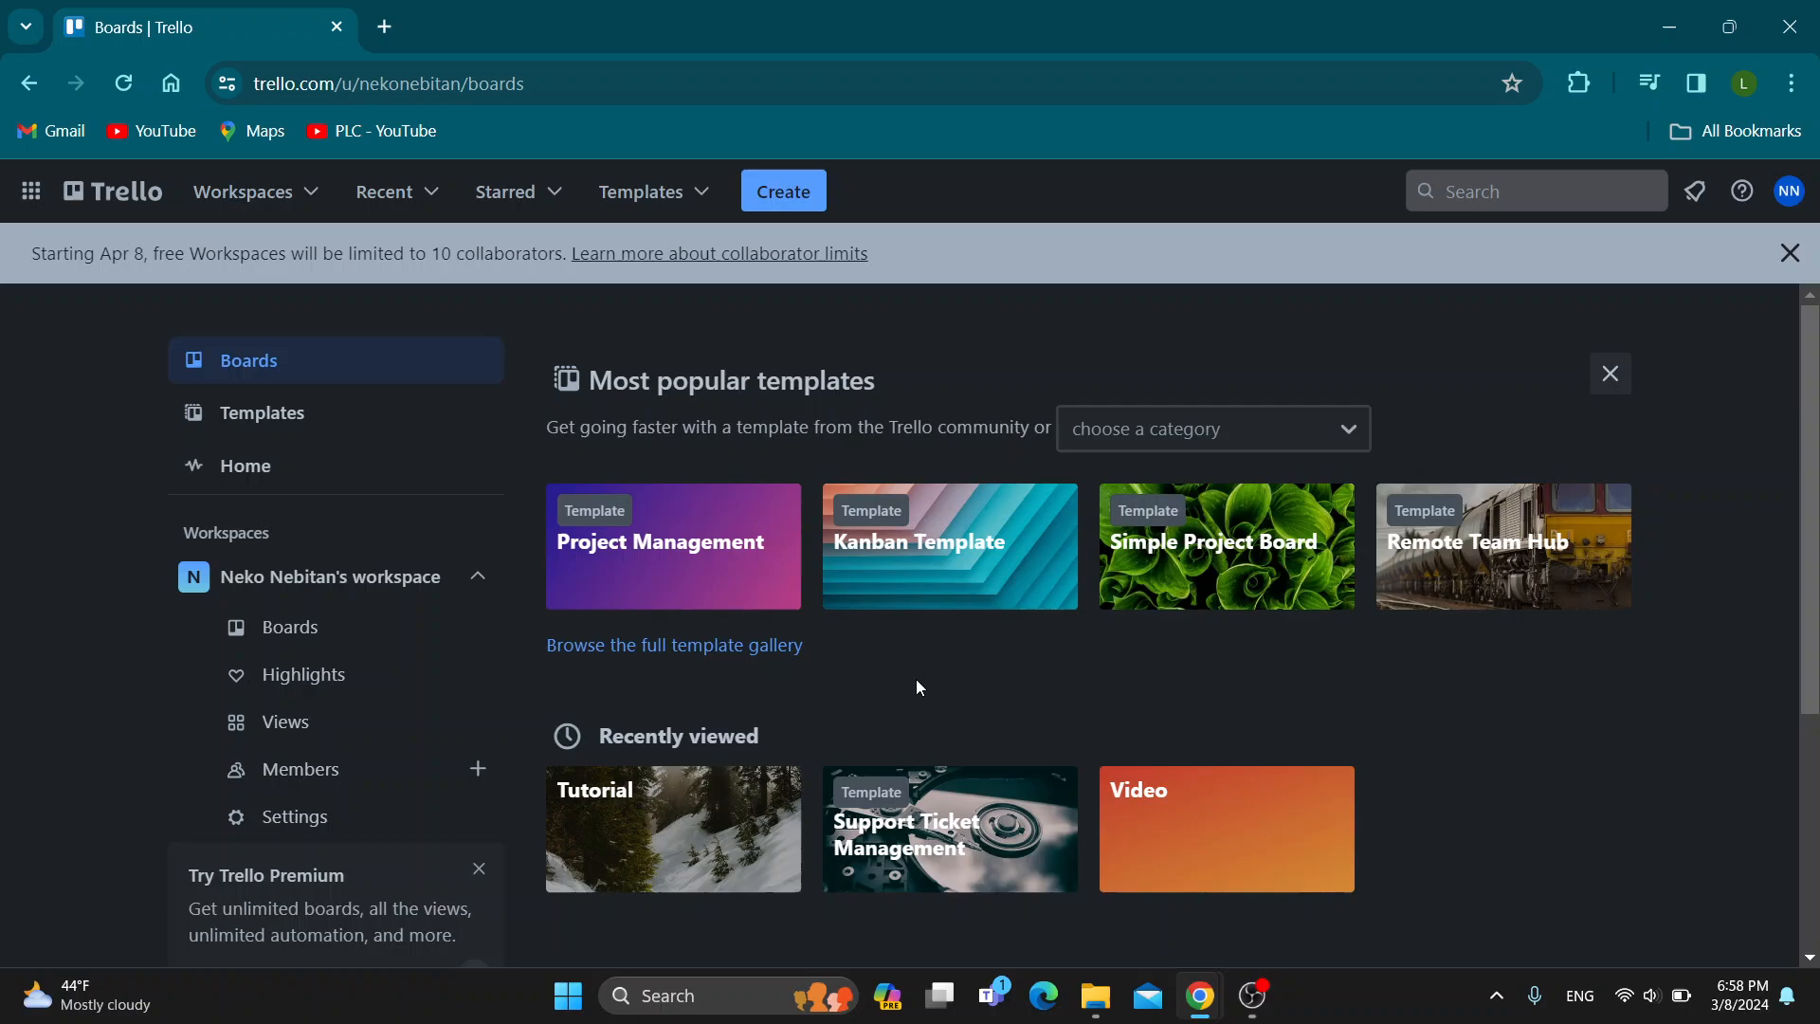
mouse_move(972, 686)
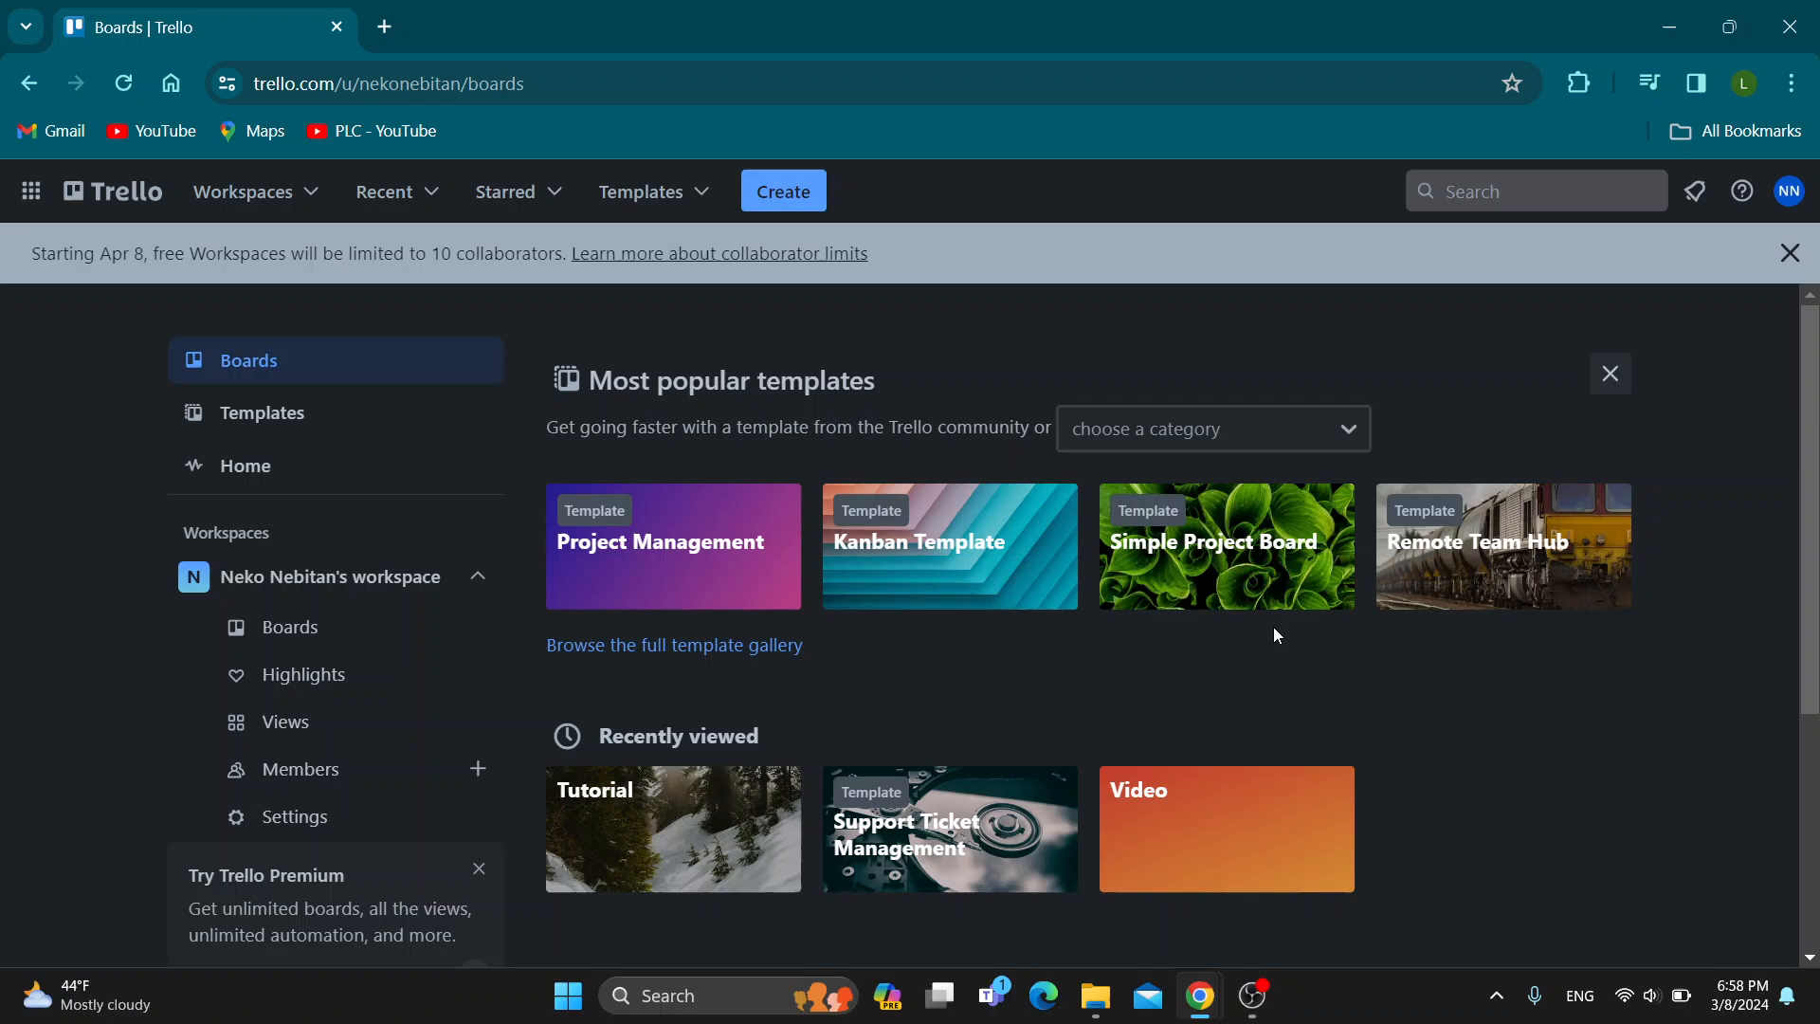
mouse_move(1329, 207)
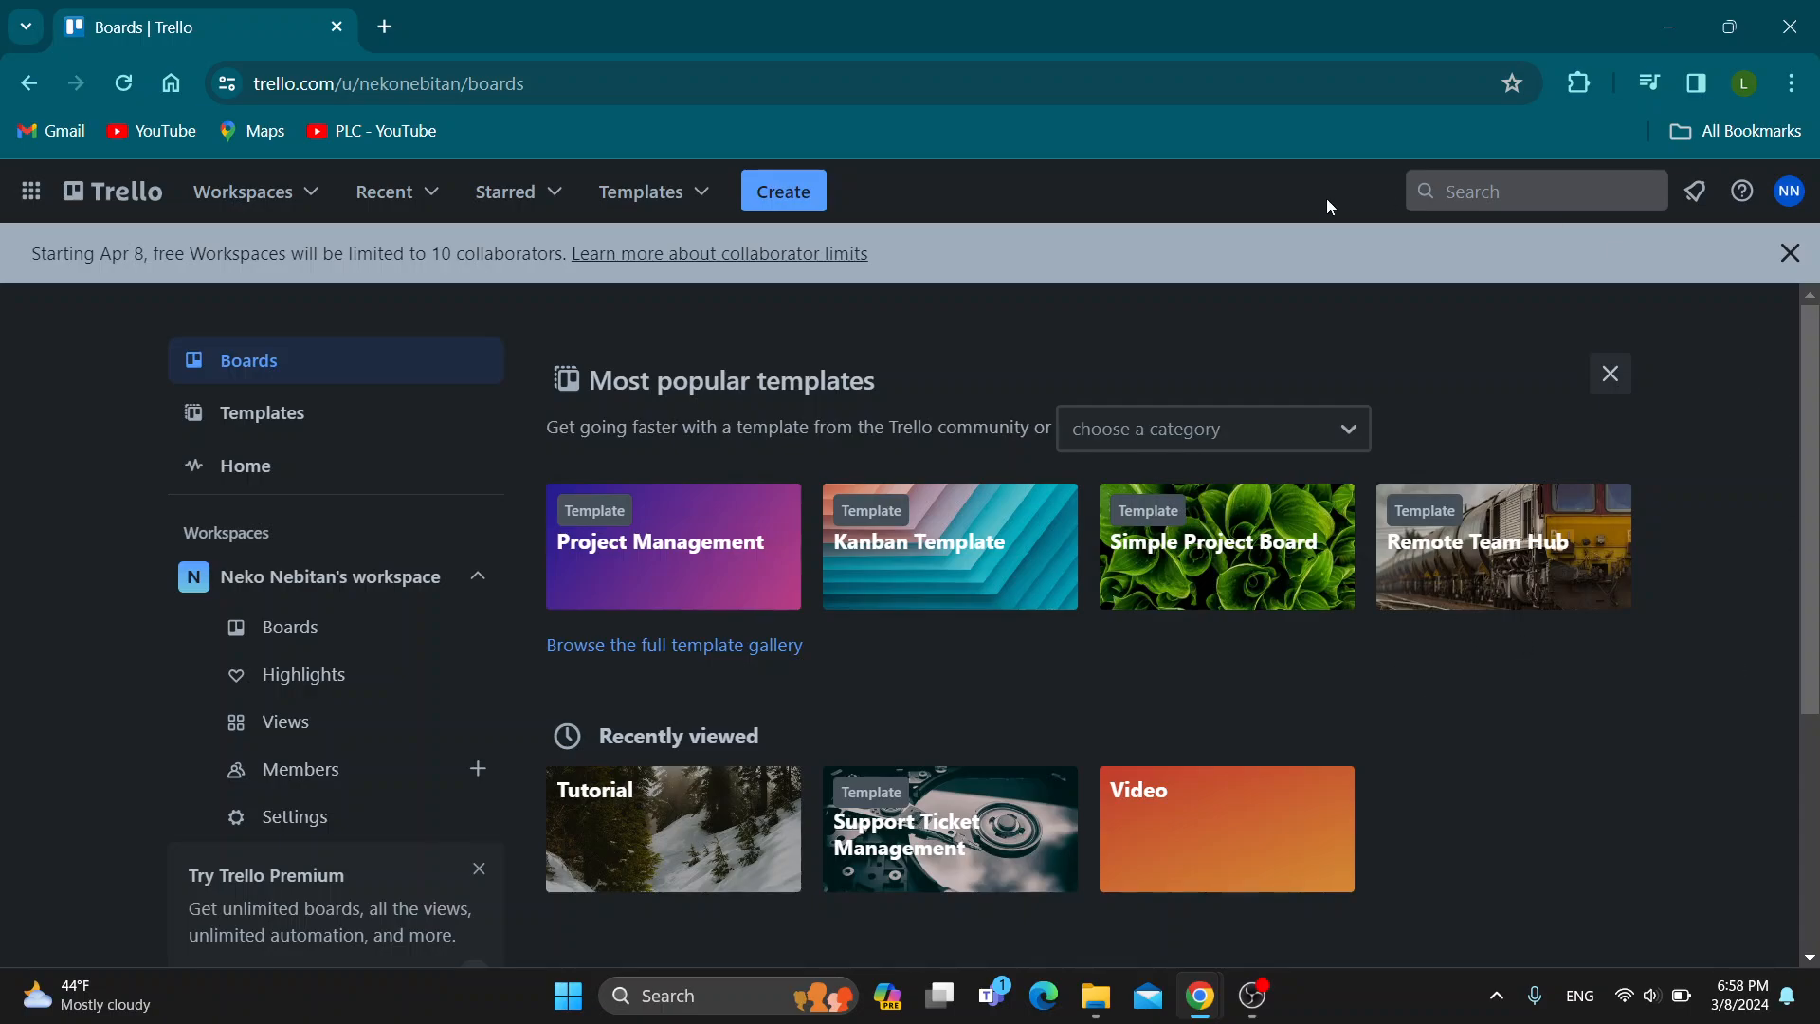
mouse_move(1346, 637)
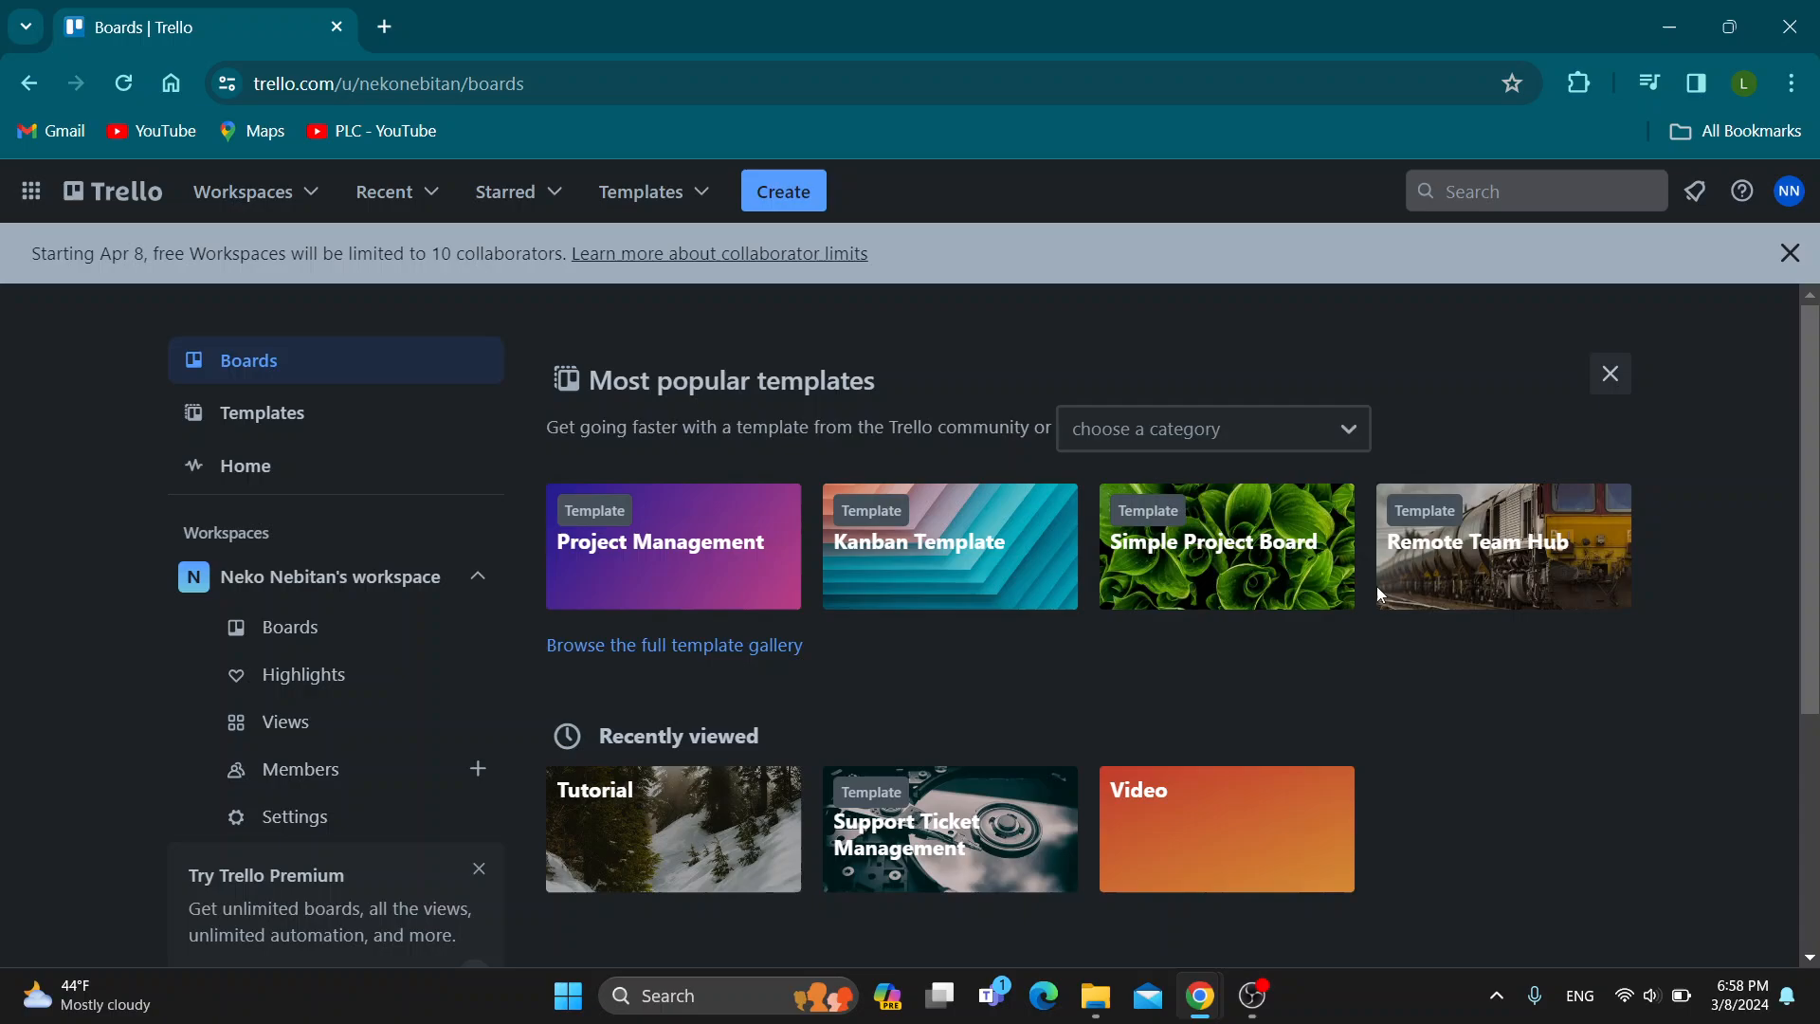
mouse_move(1501, 546)
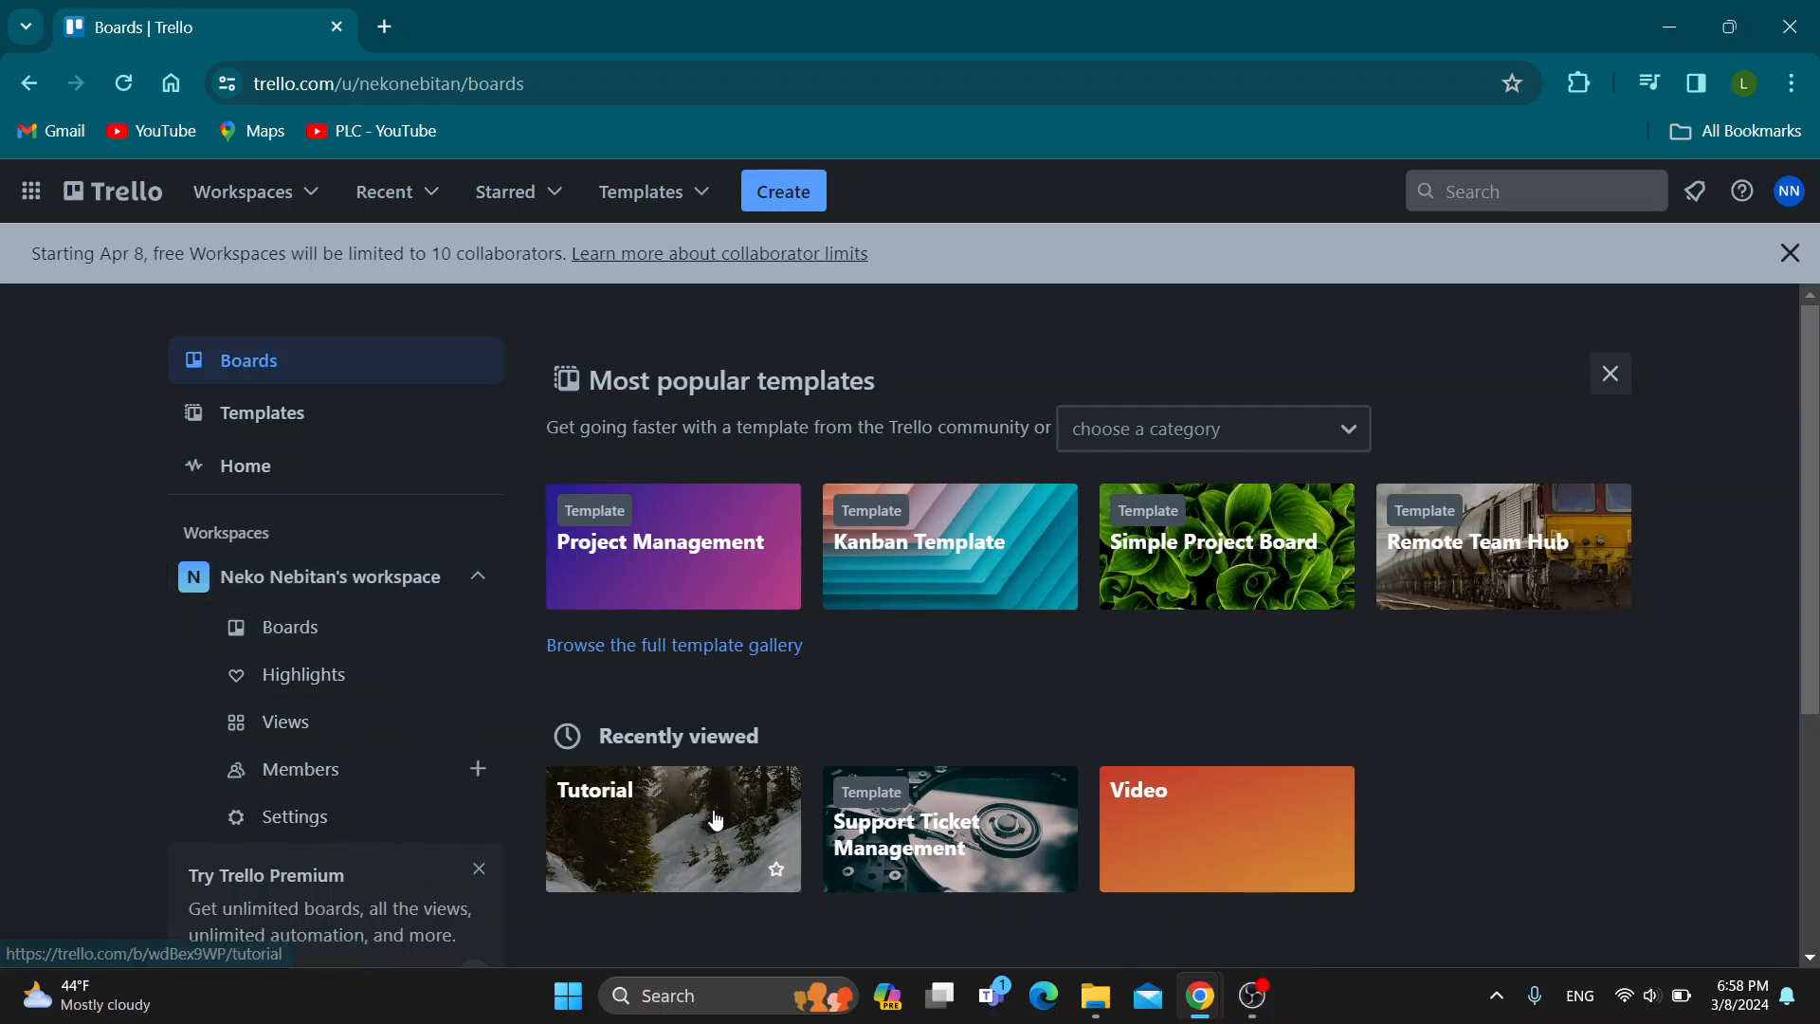
mouse_move(989, 650)
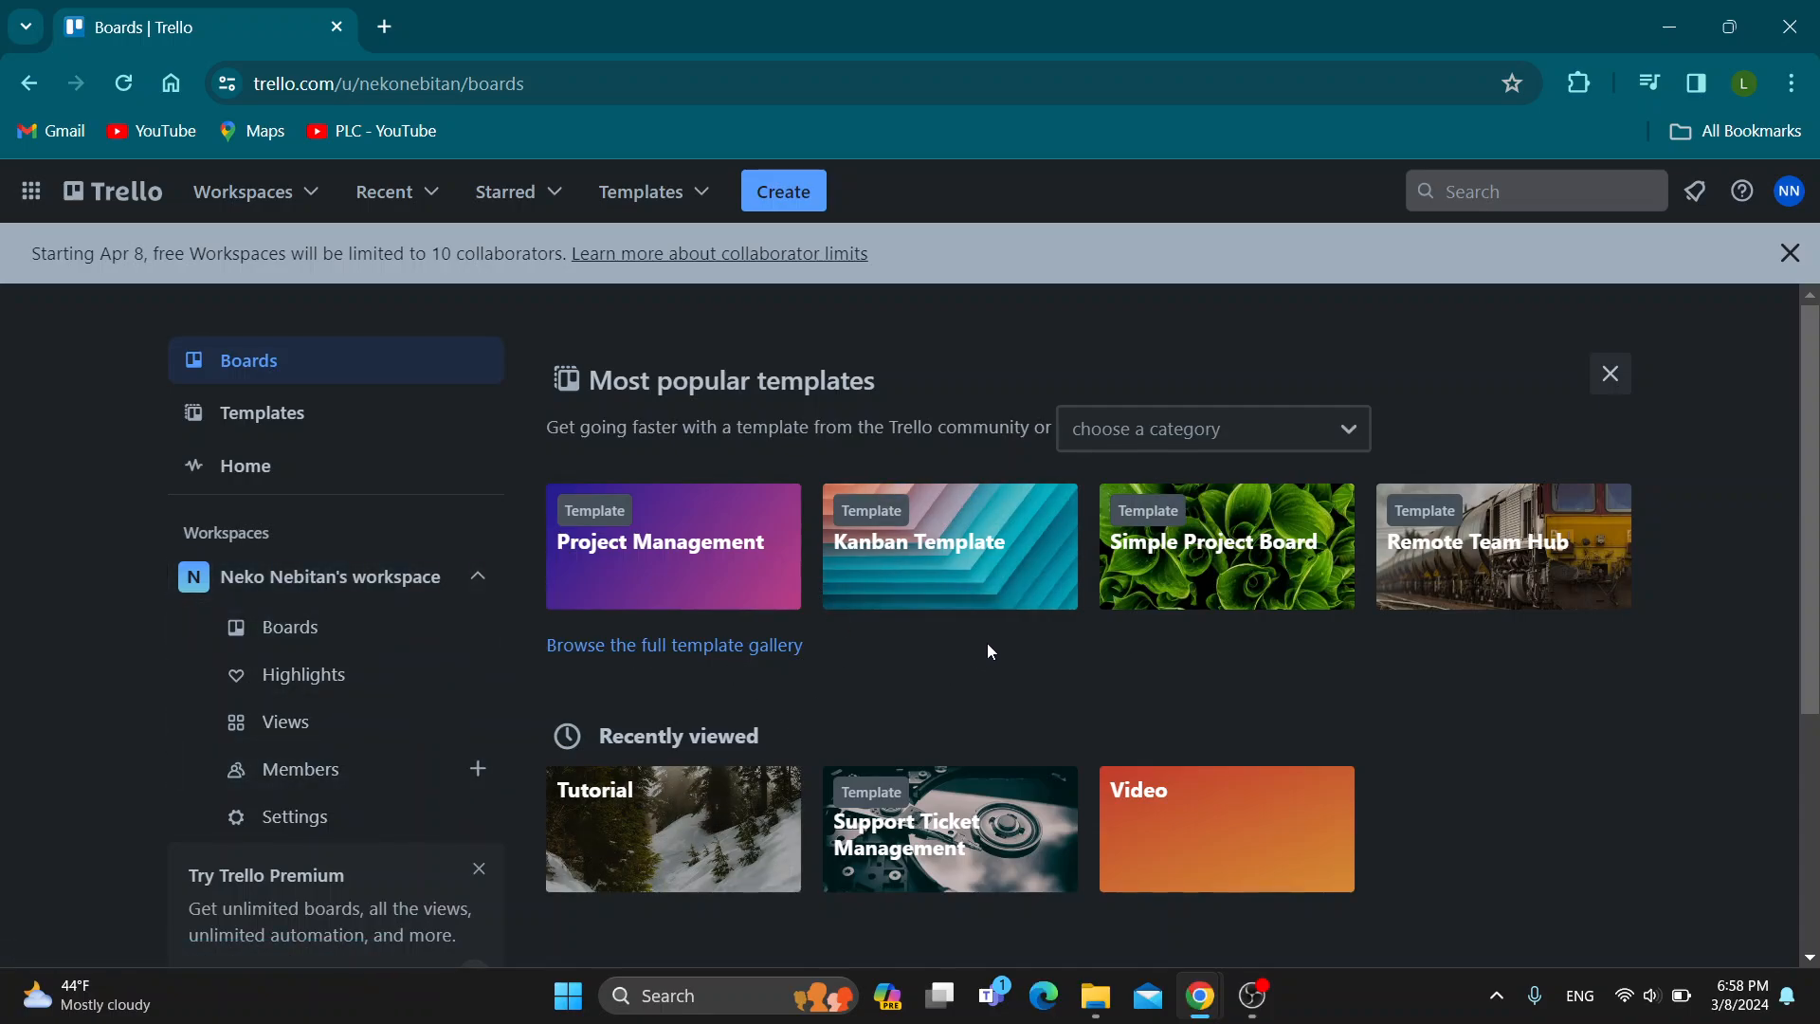
mouse_move(969, 637)
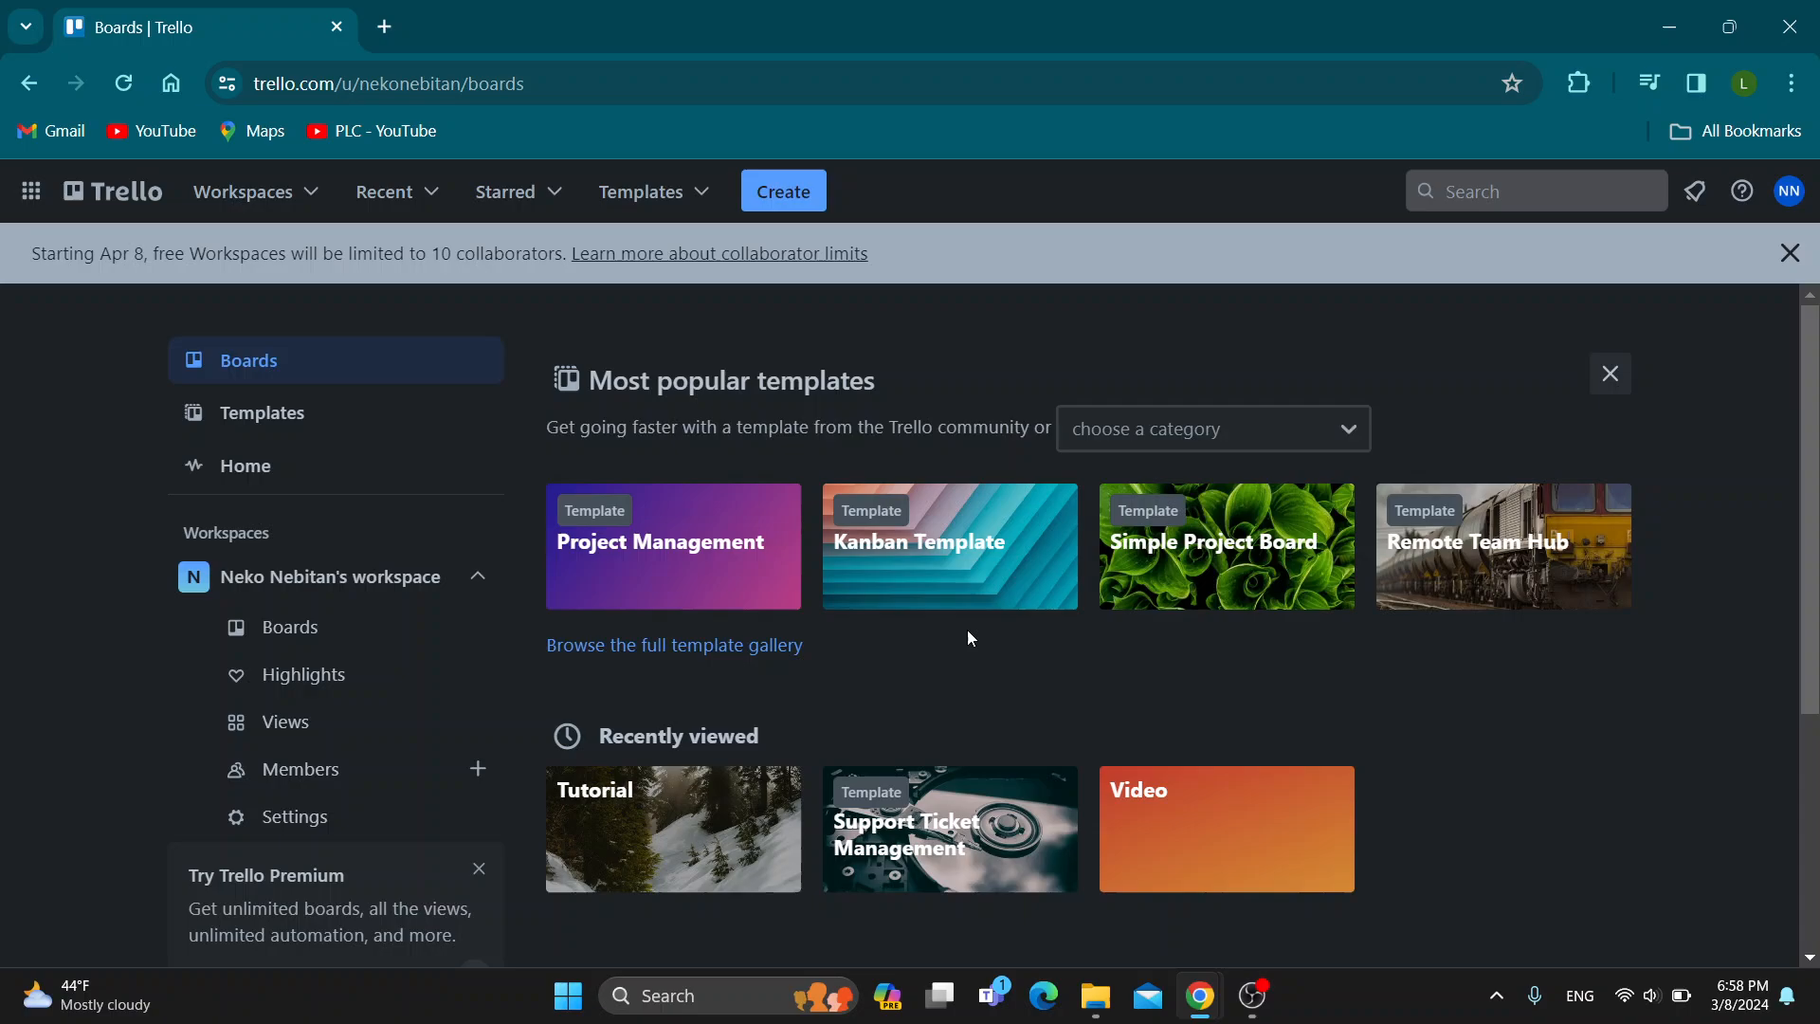
mouse_move(974, 658)
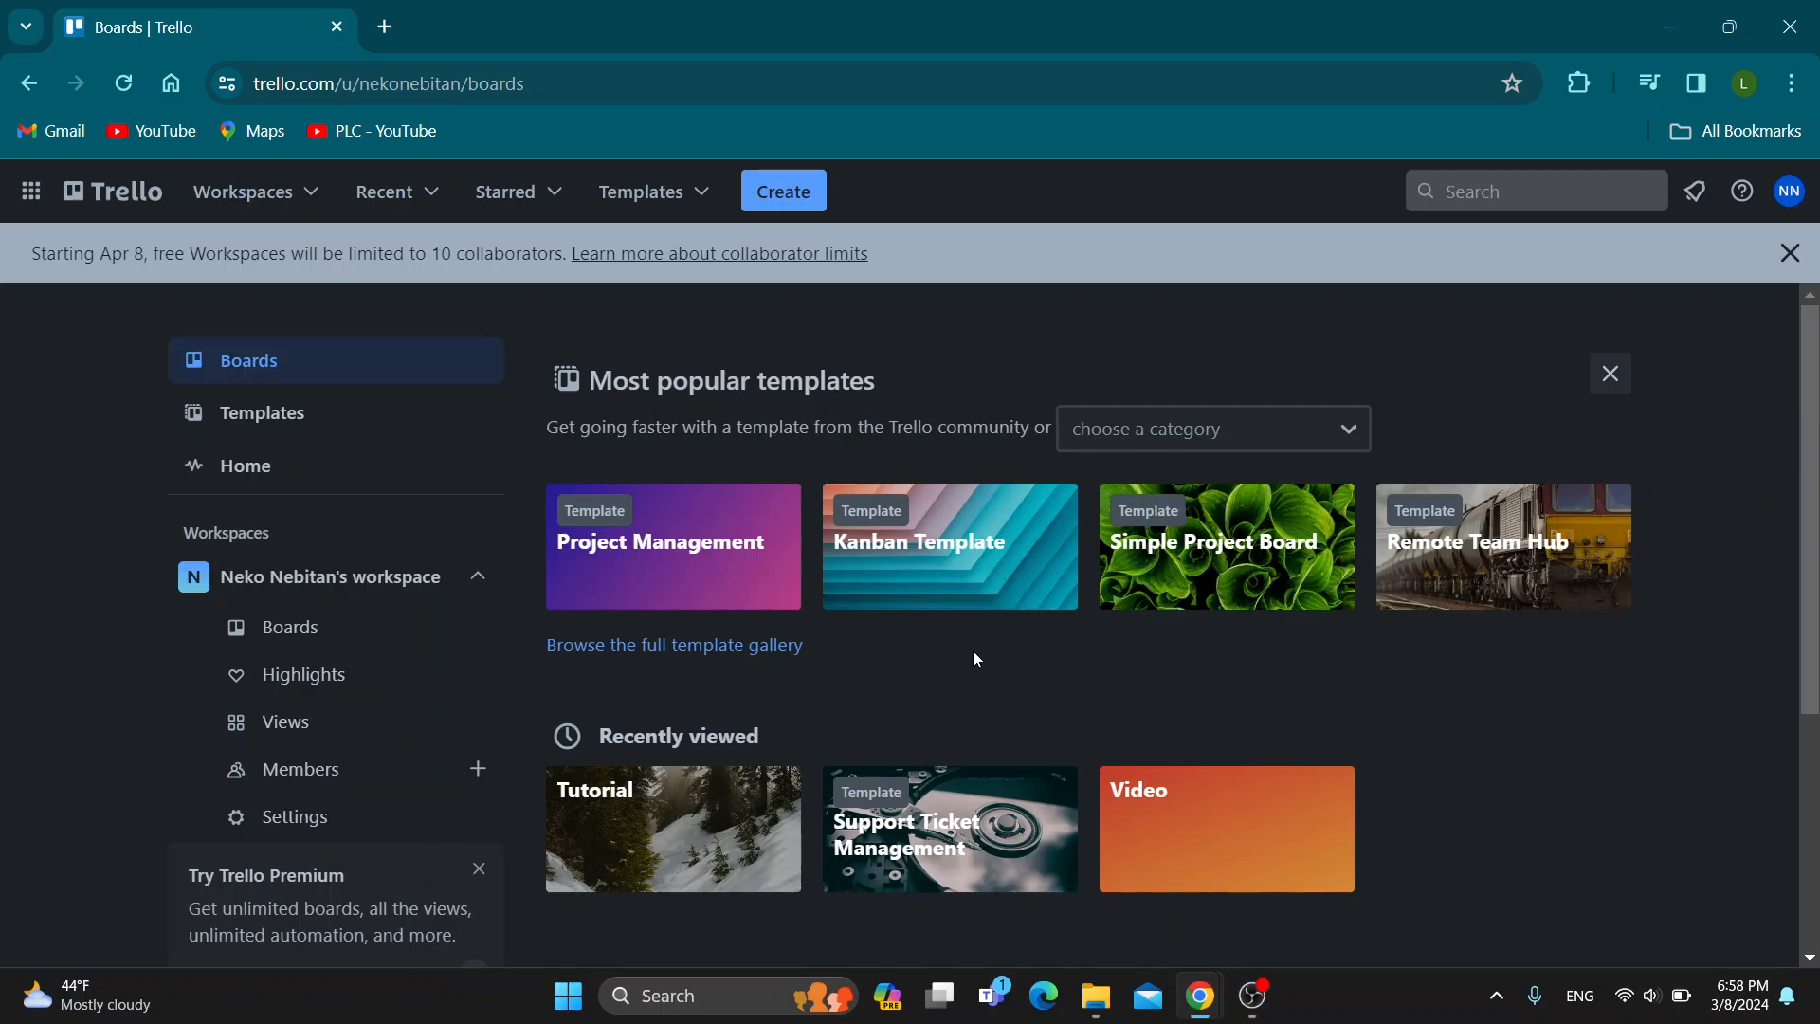
mouse_move(946, 624)
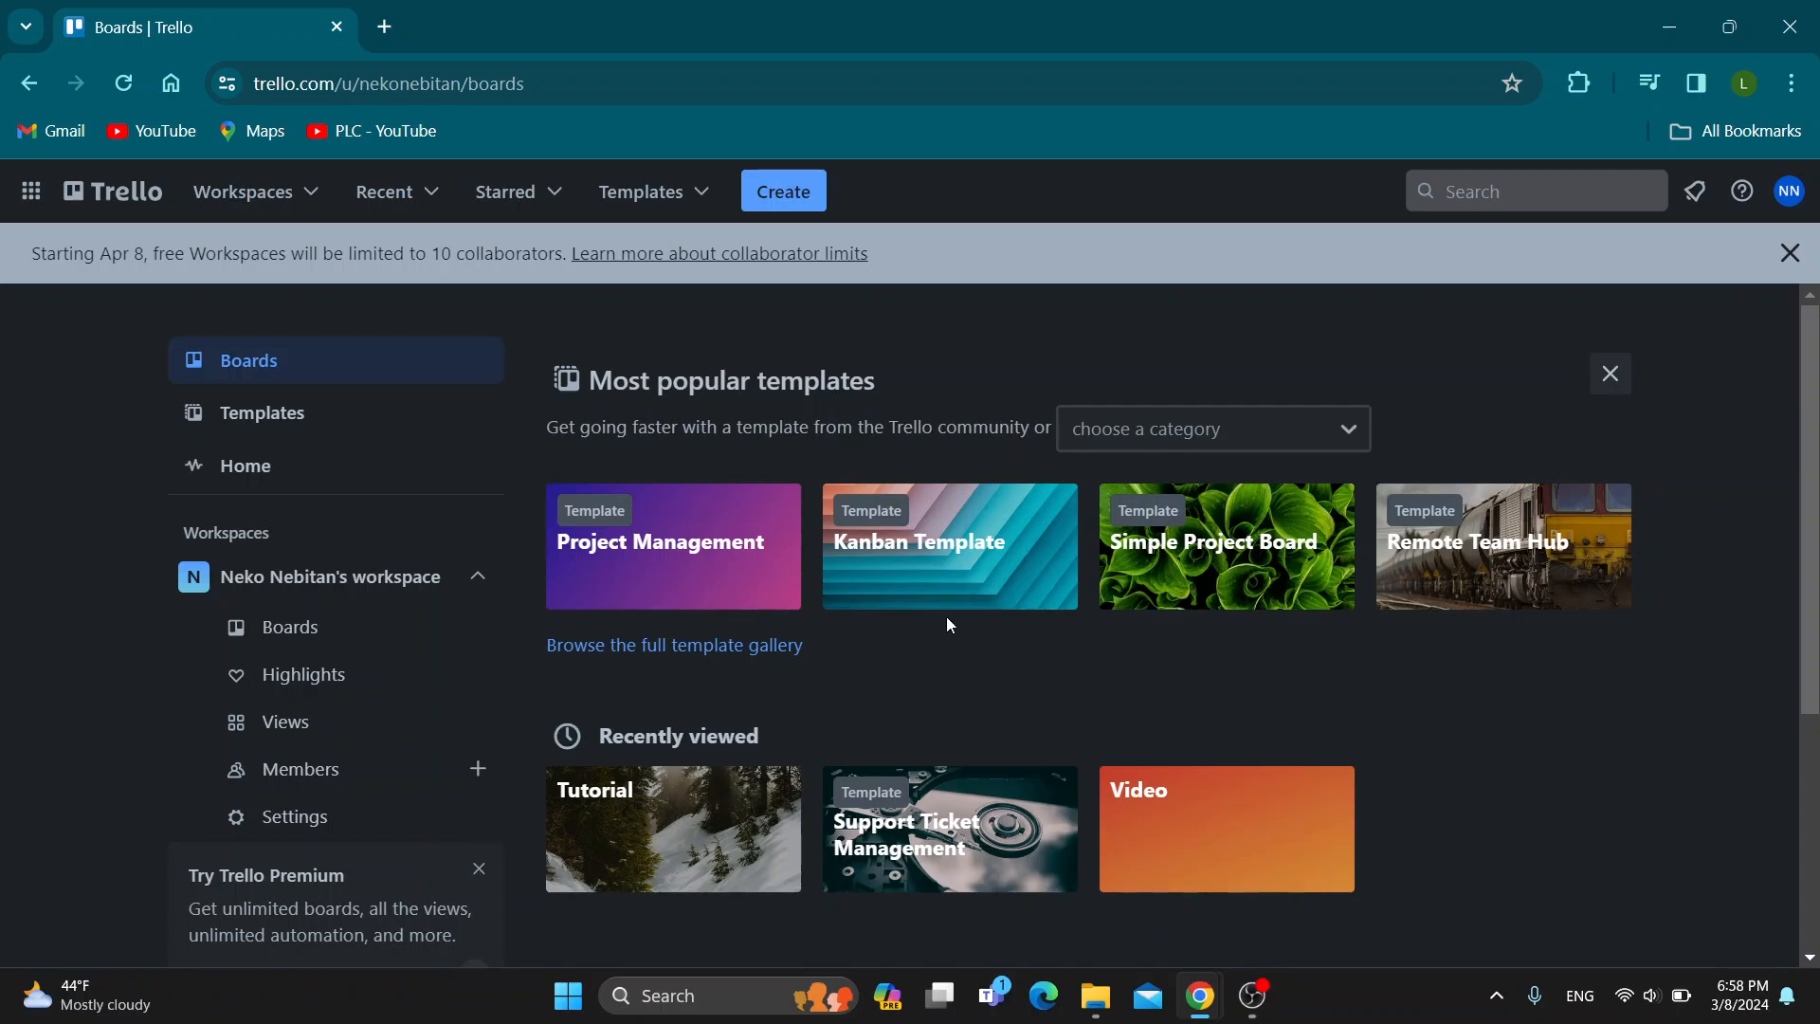
mouse_move(934, 650)
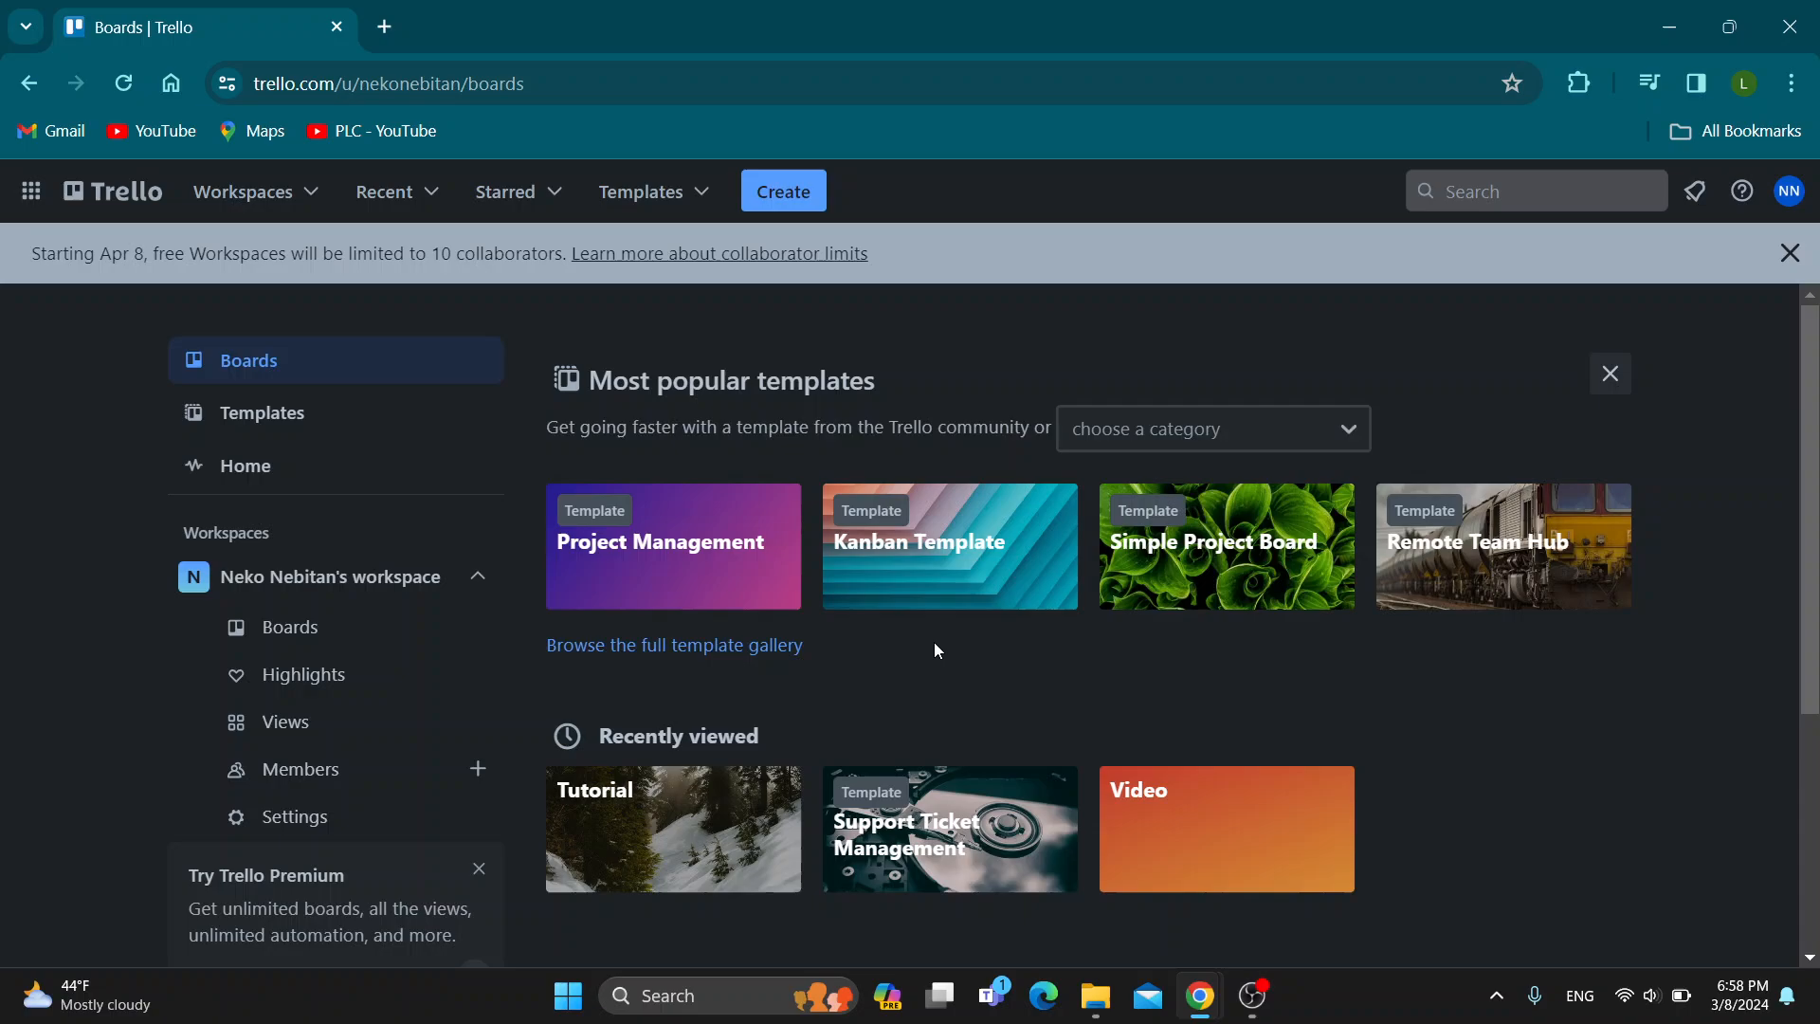
mouse_move(897, 664)
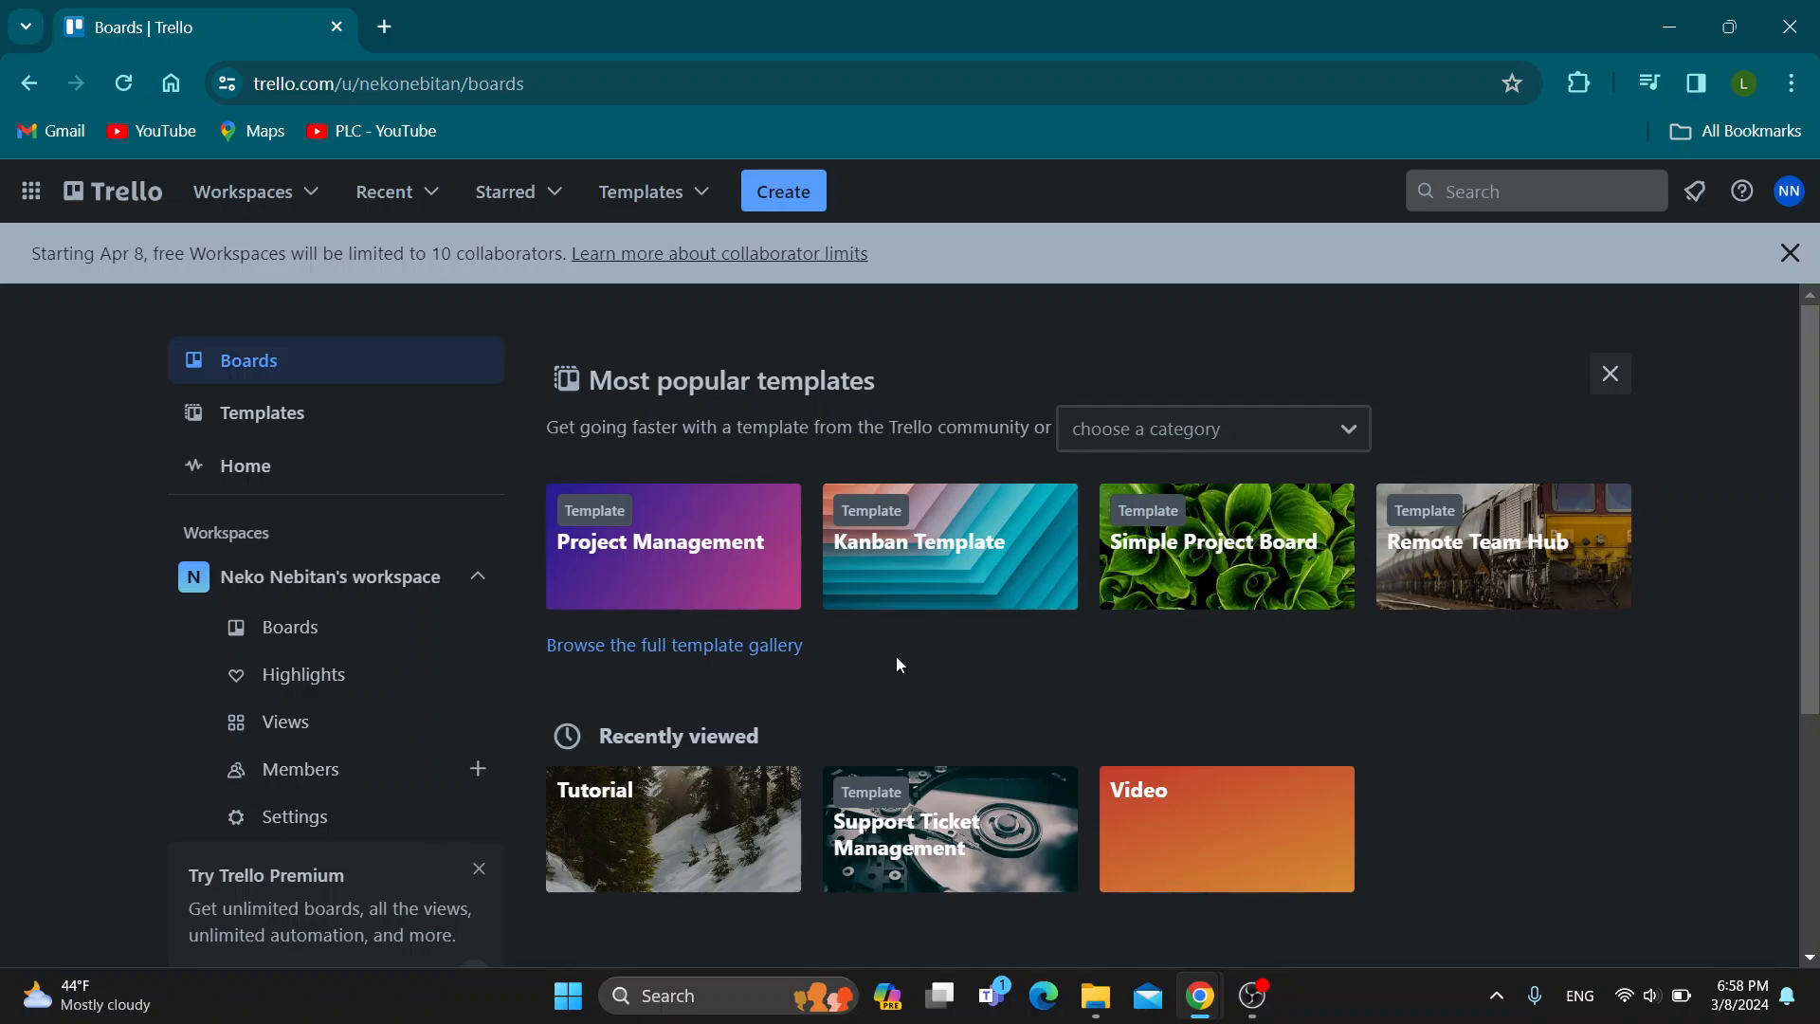
mouse_move(885, 685)
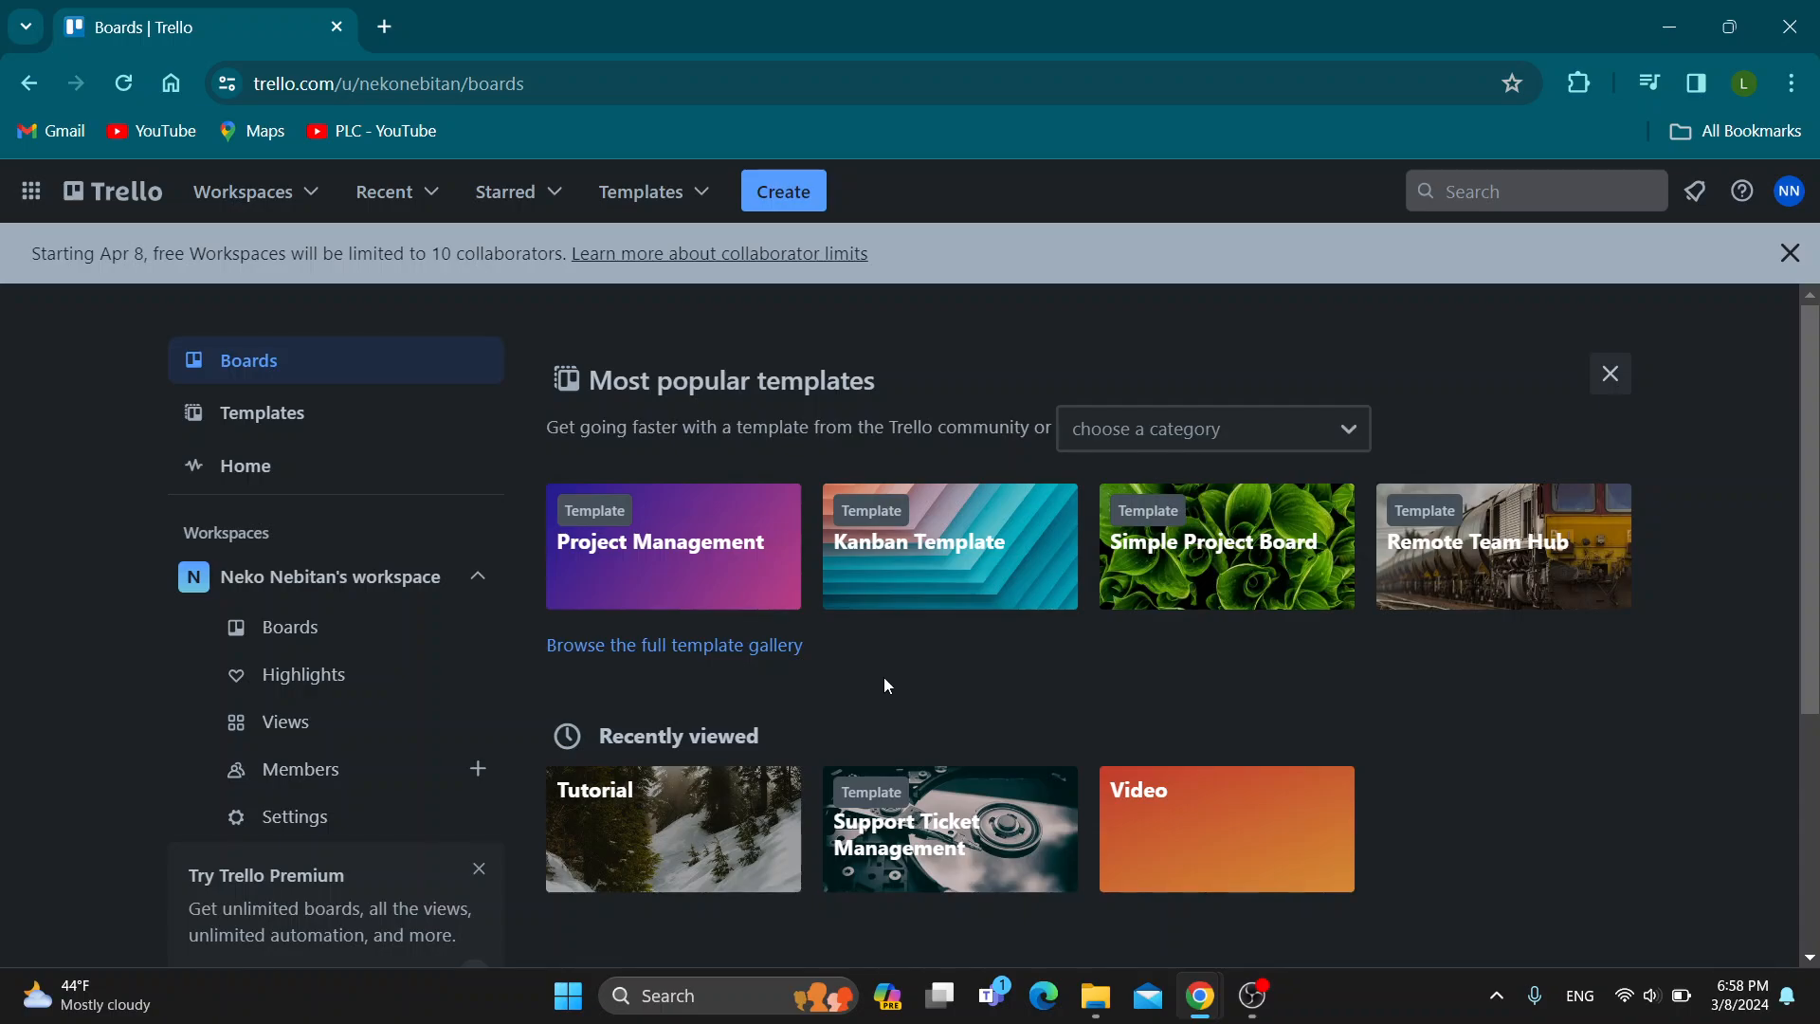
mouse_move(814, 224)
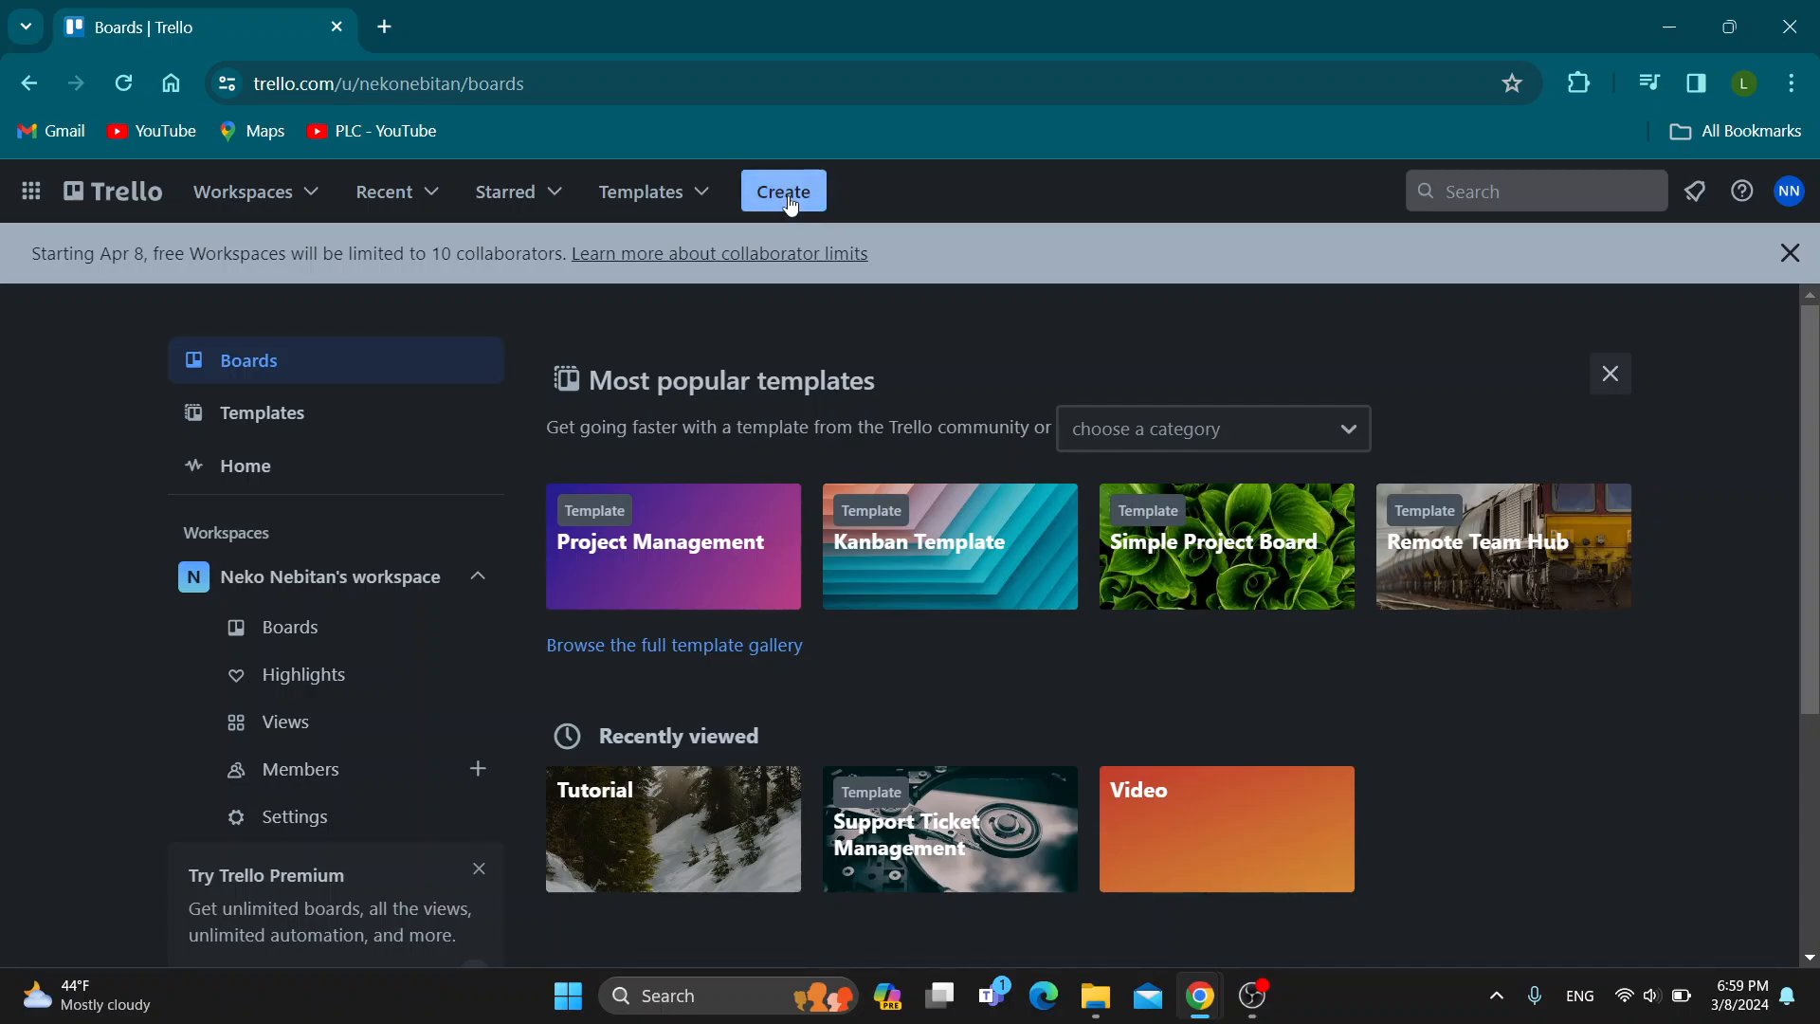
Start a new board from a template and go to Explore templates for the full gallery.
click(783, 189)
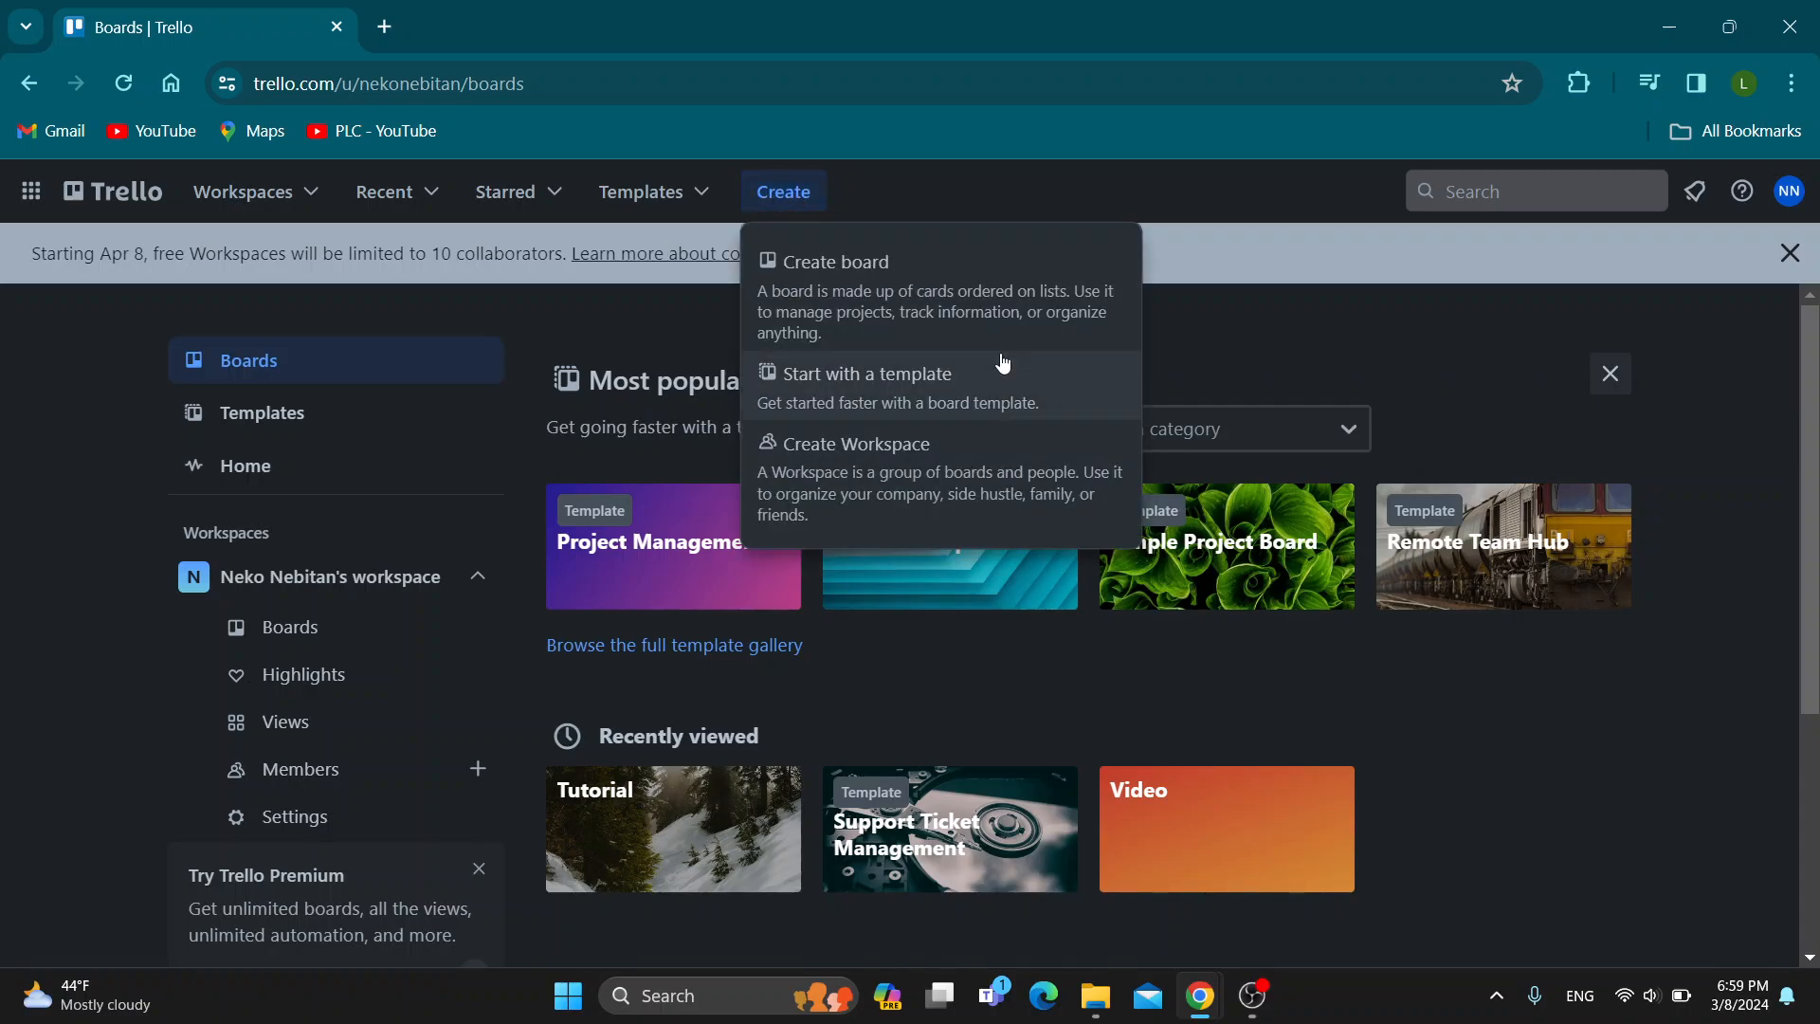
mouse_move(1023, 318)
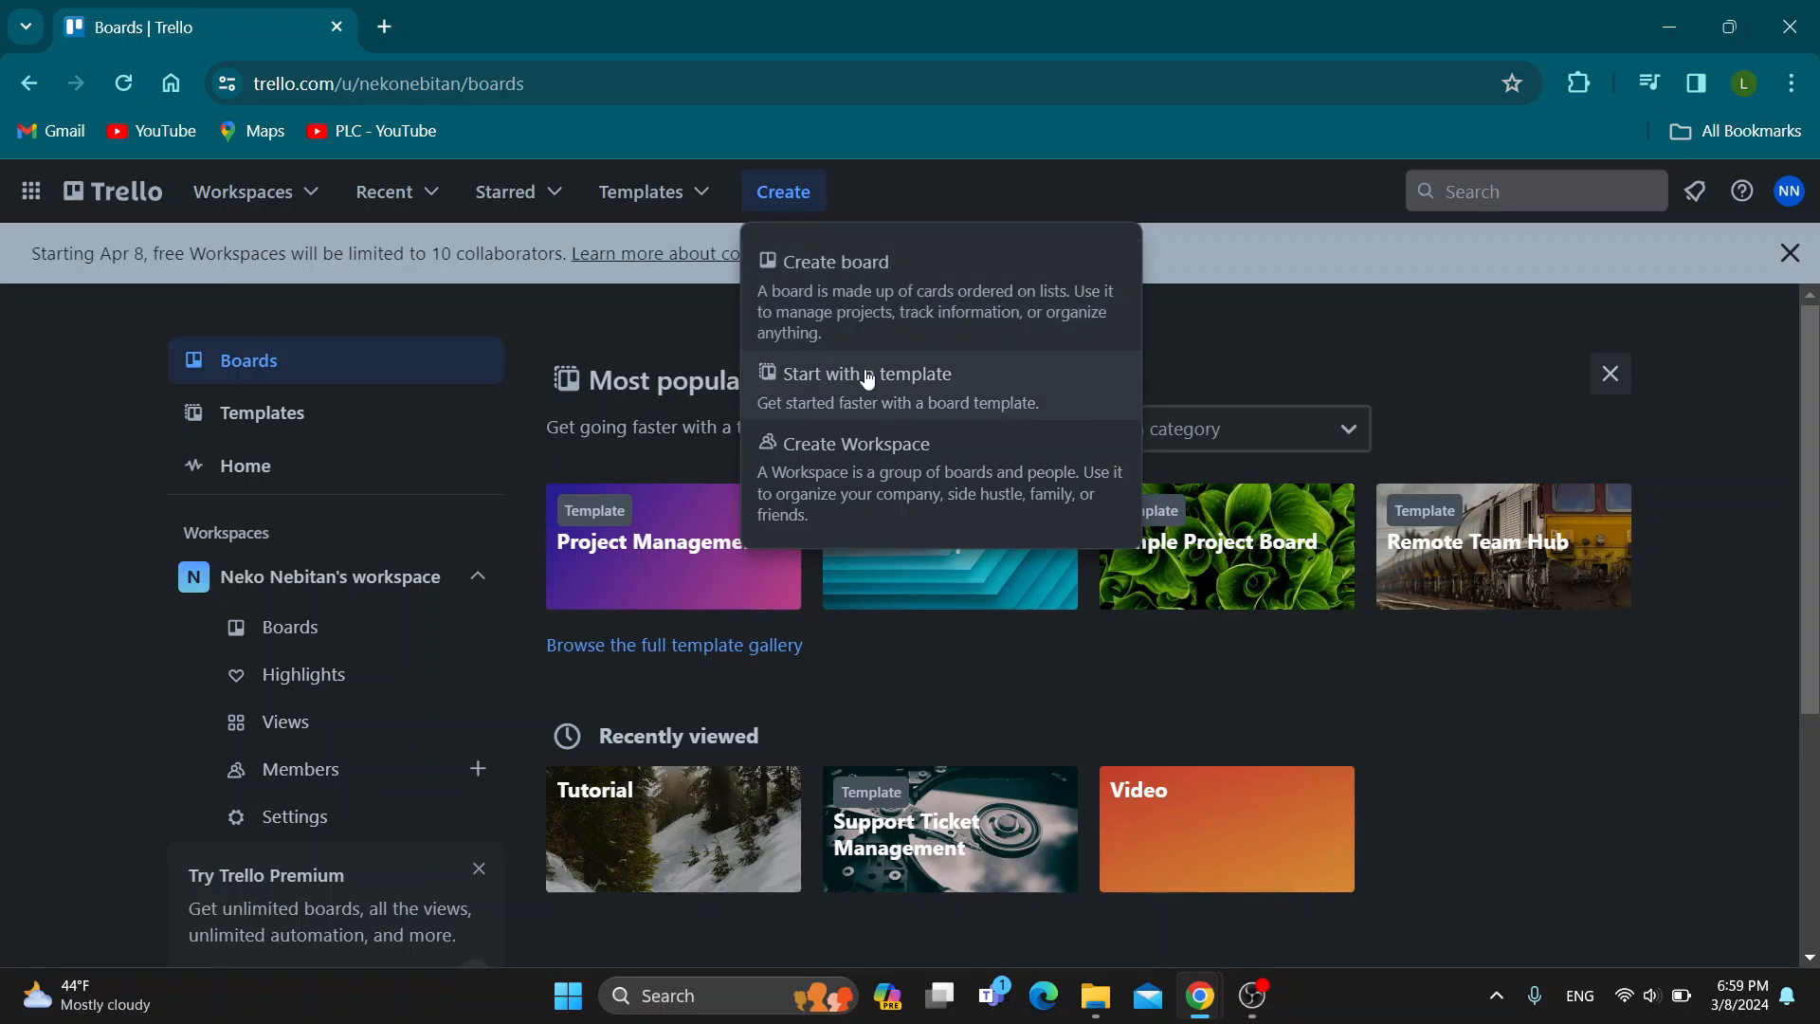
mouse_move(857, 397)
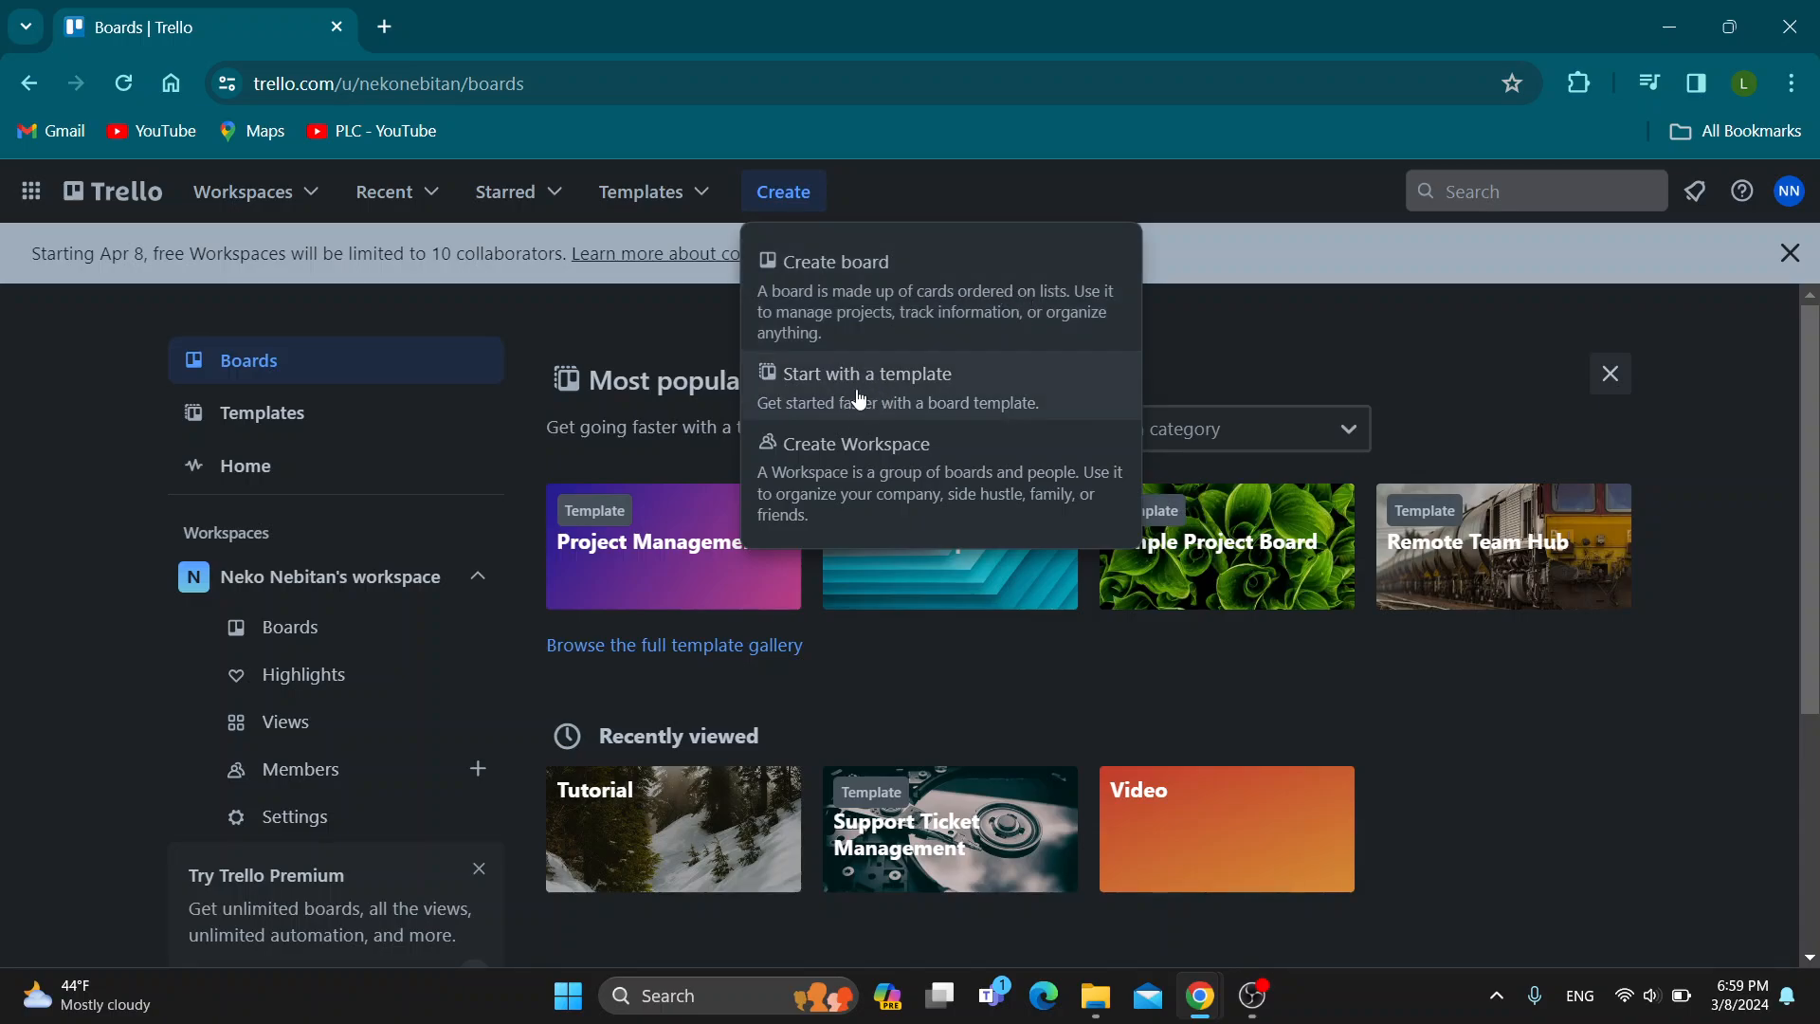
click(866, 374)
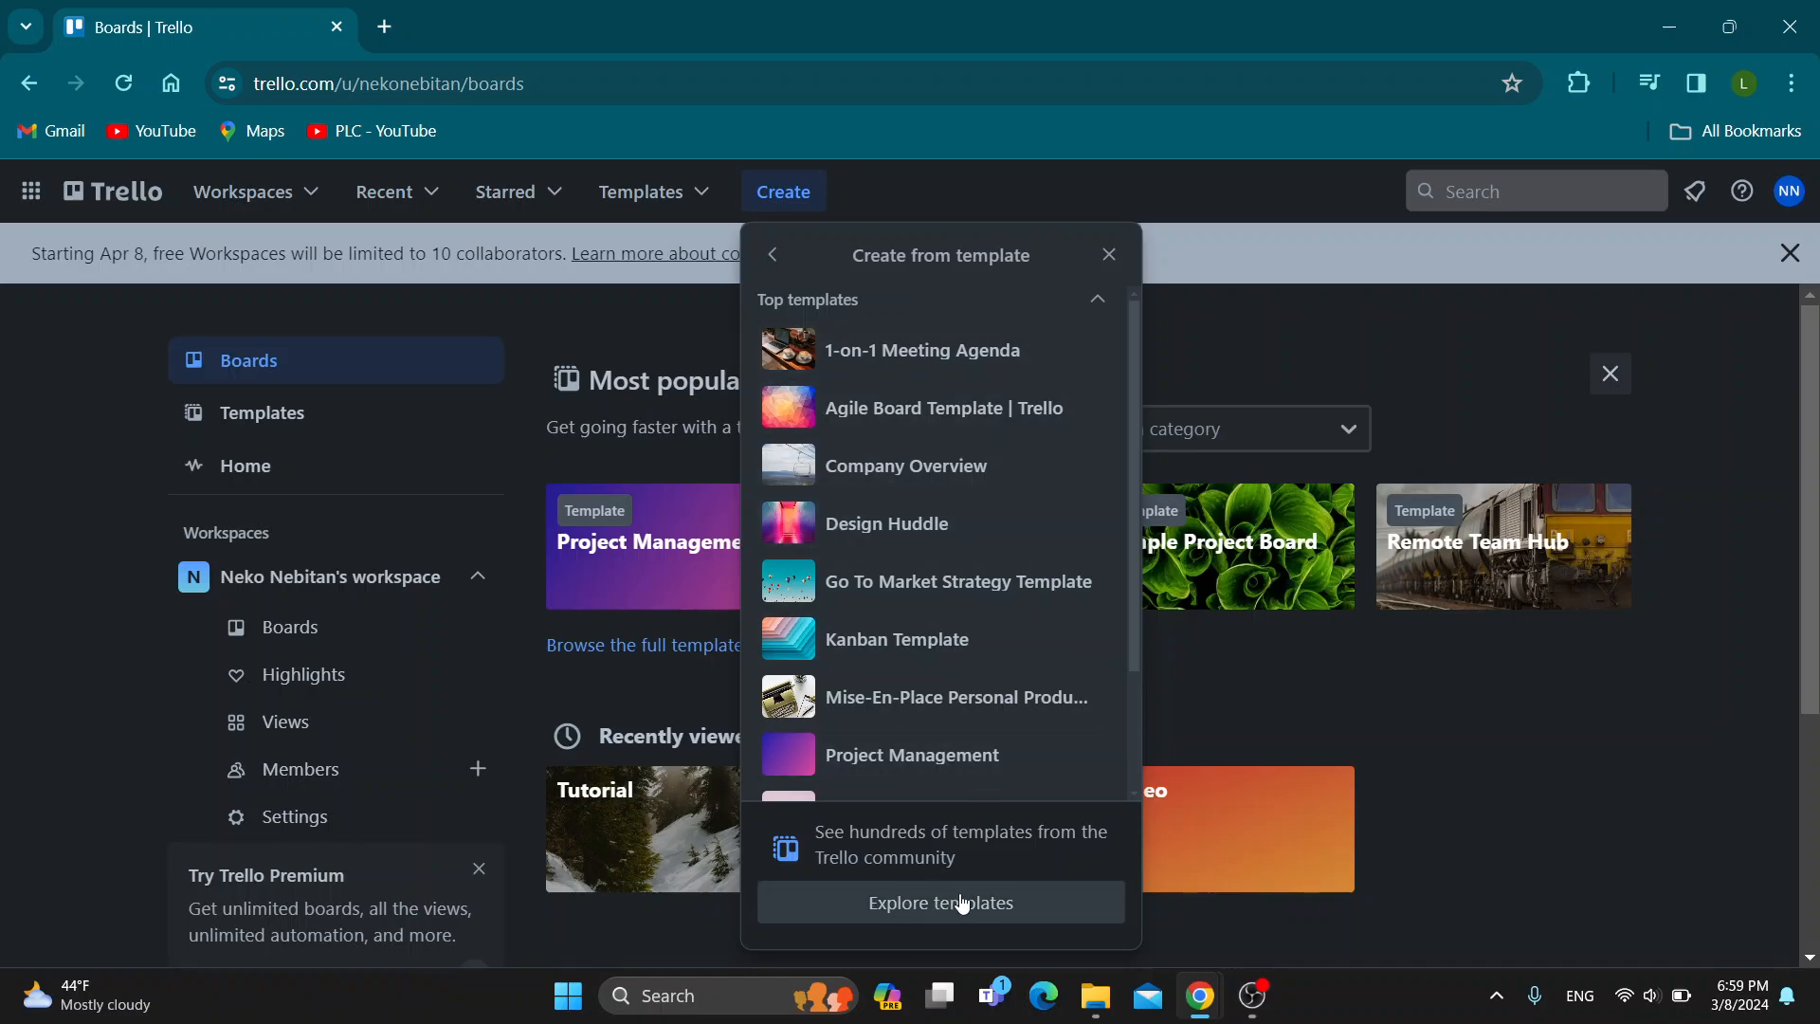
mouse_move(940, 902)
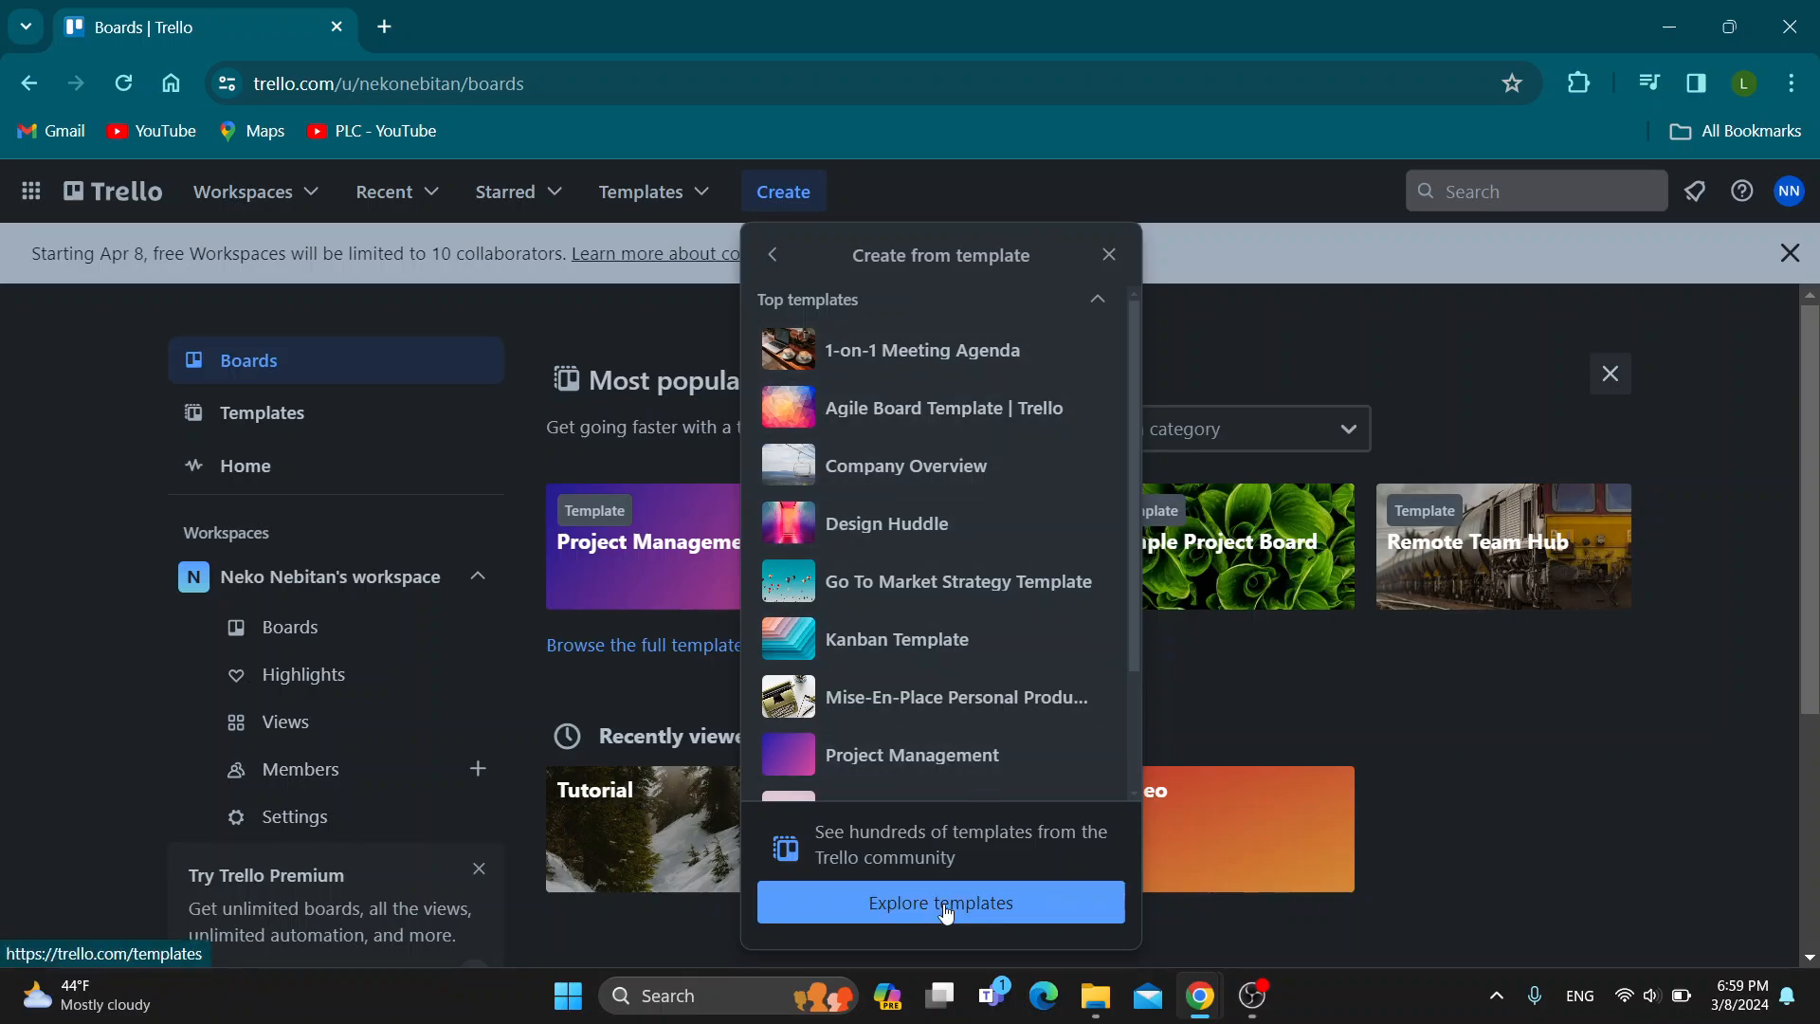
click(938, 902)
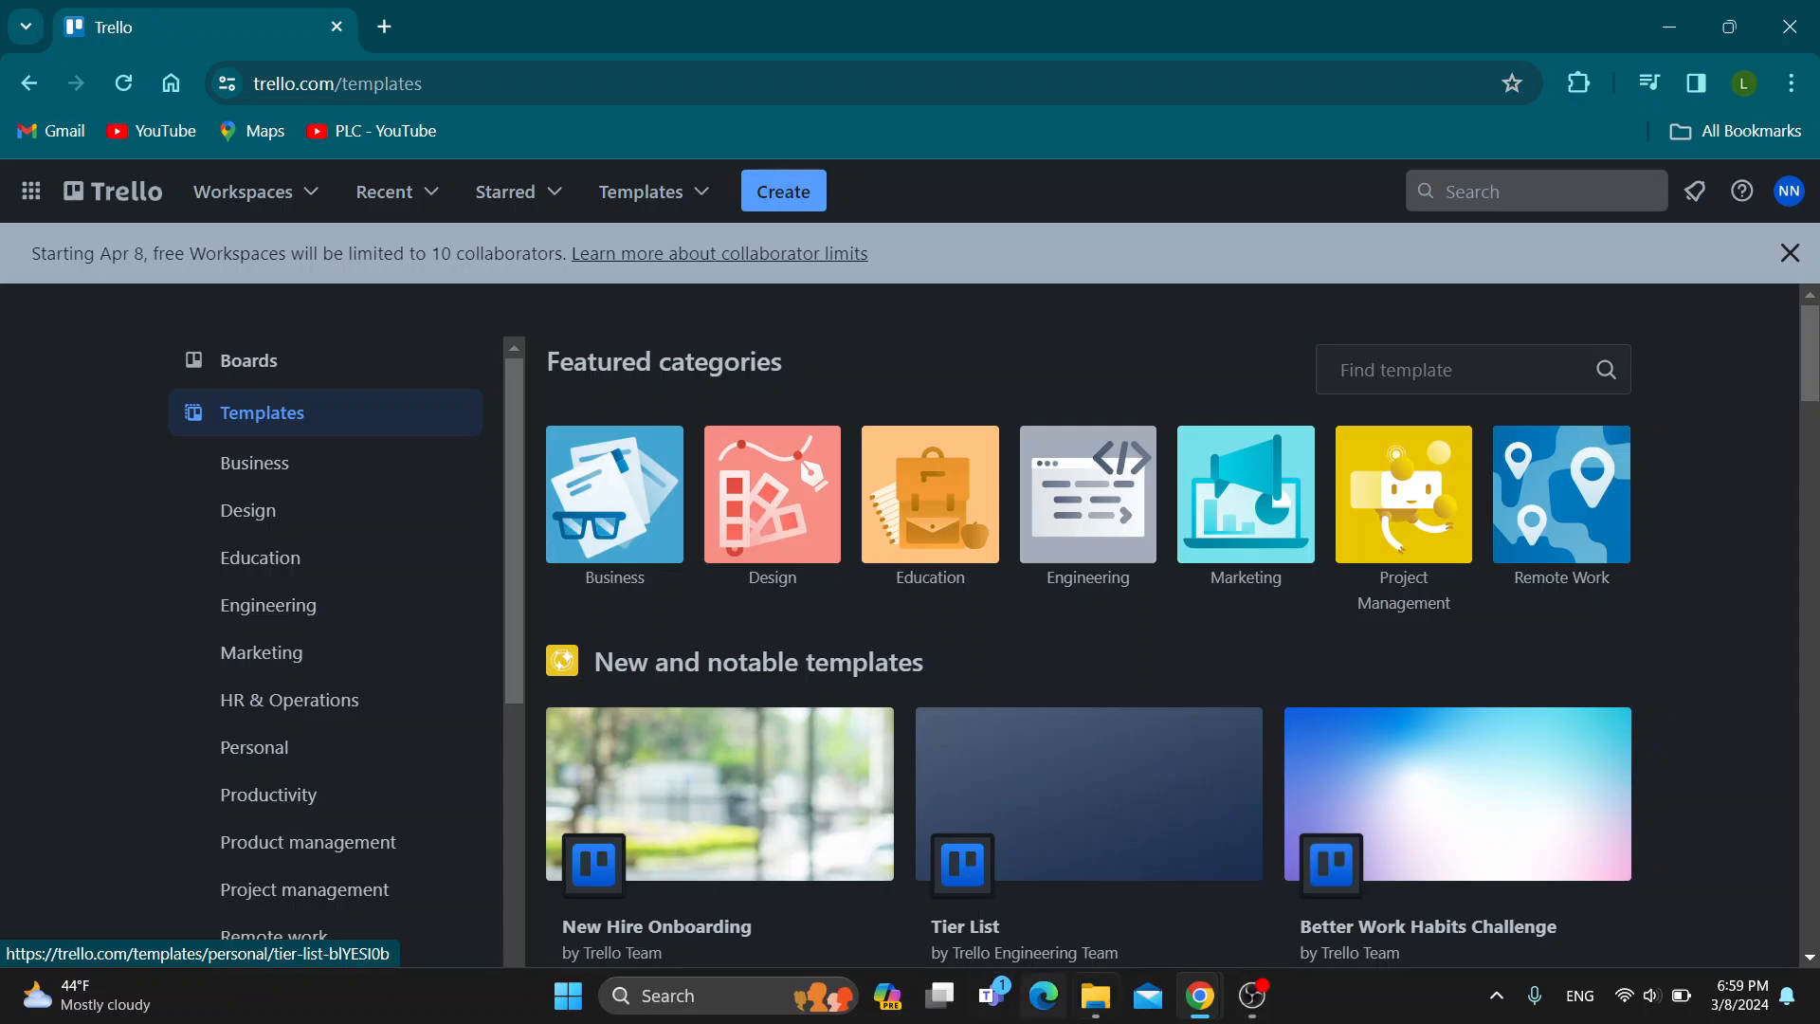
Search the gallery for 'recruitmen', trim the term, and pick A Hiring & Recruiting board by Crmble.
click(1467, 370)
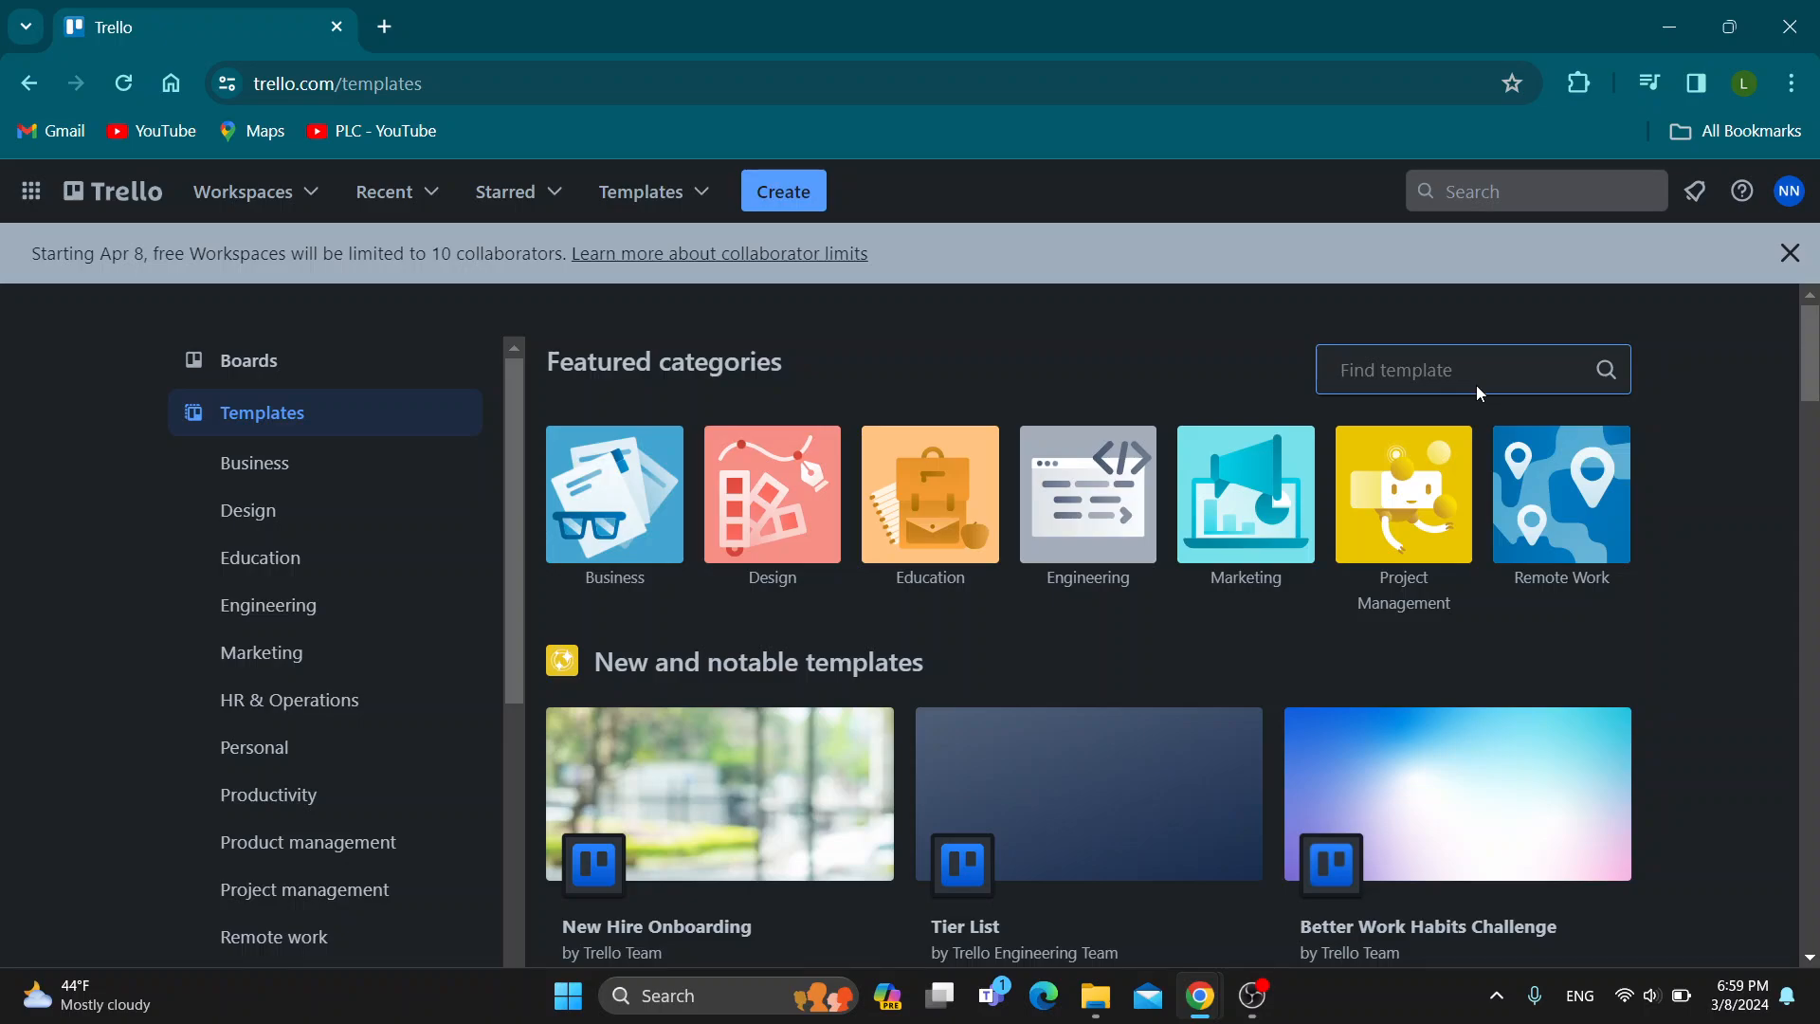
text(recruitmen)
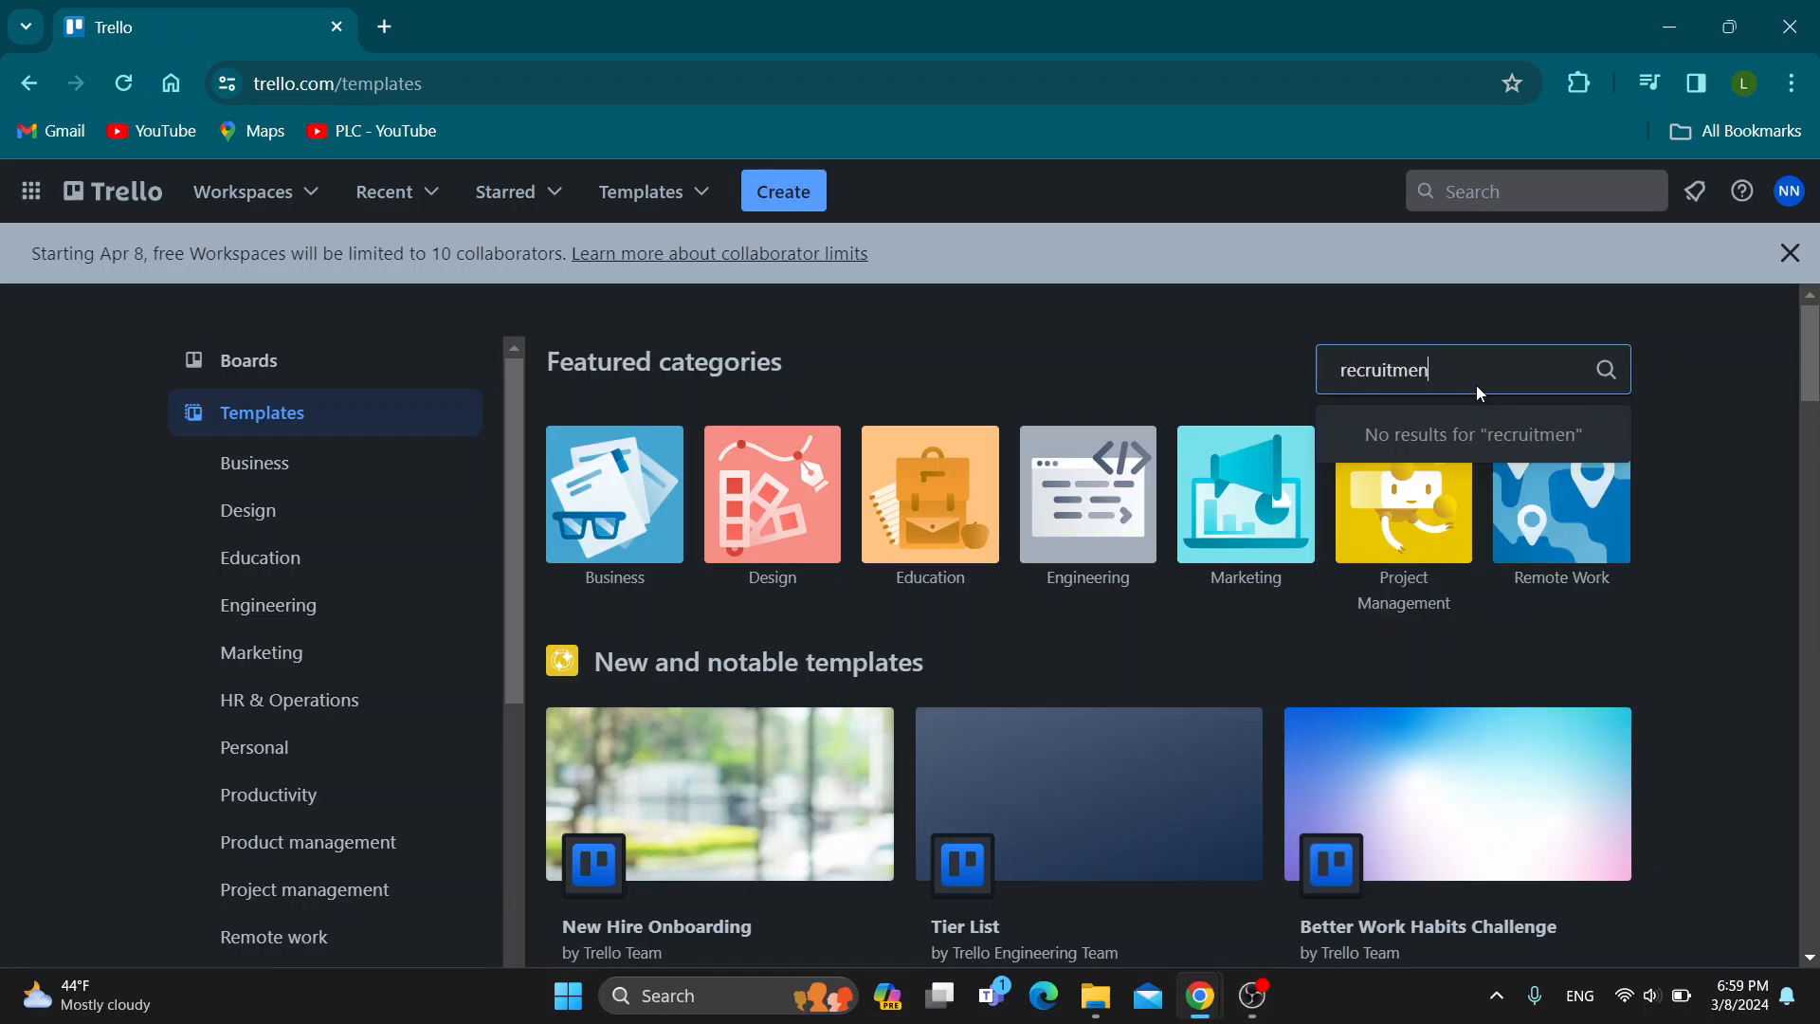
key(Backspace)
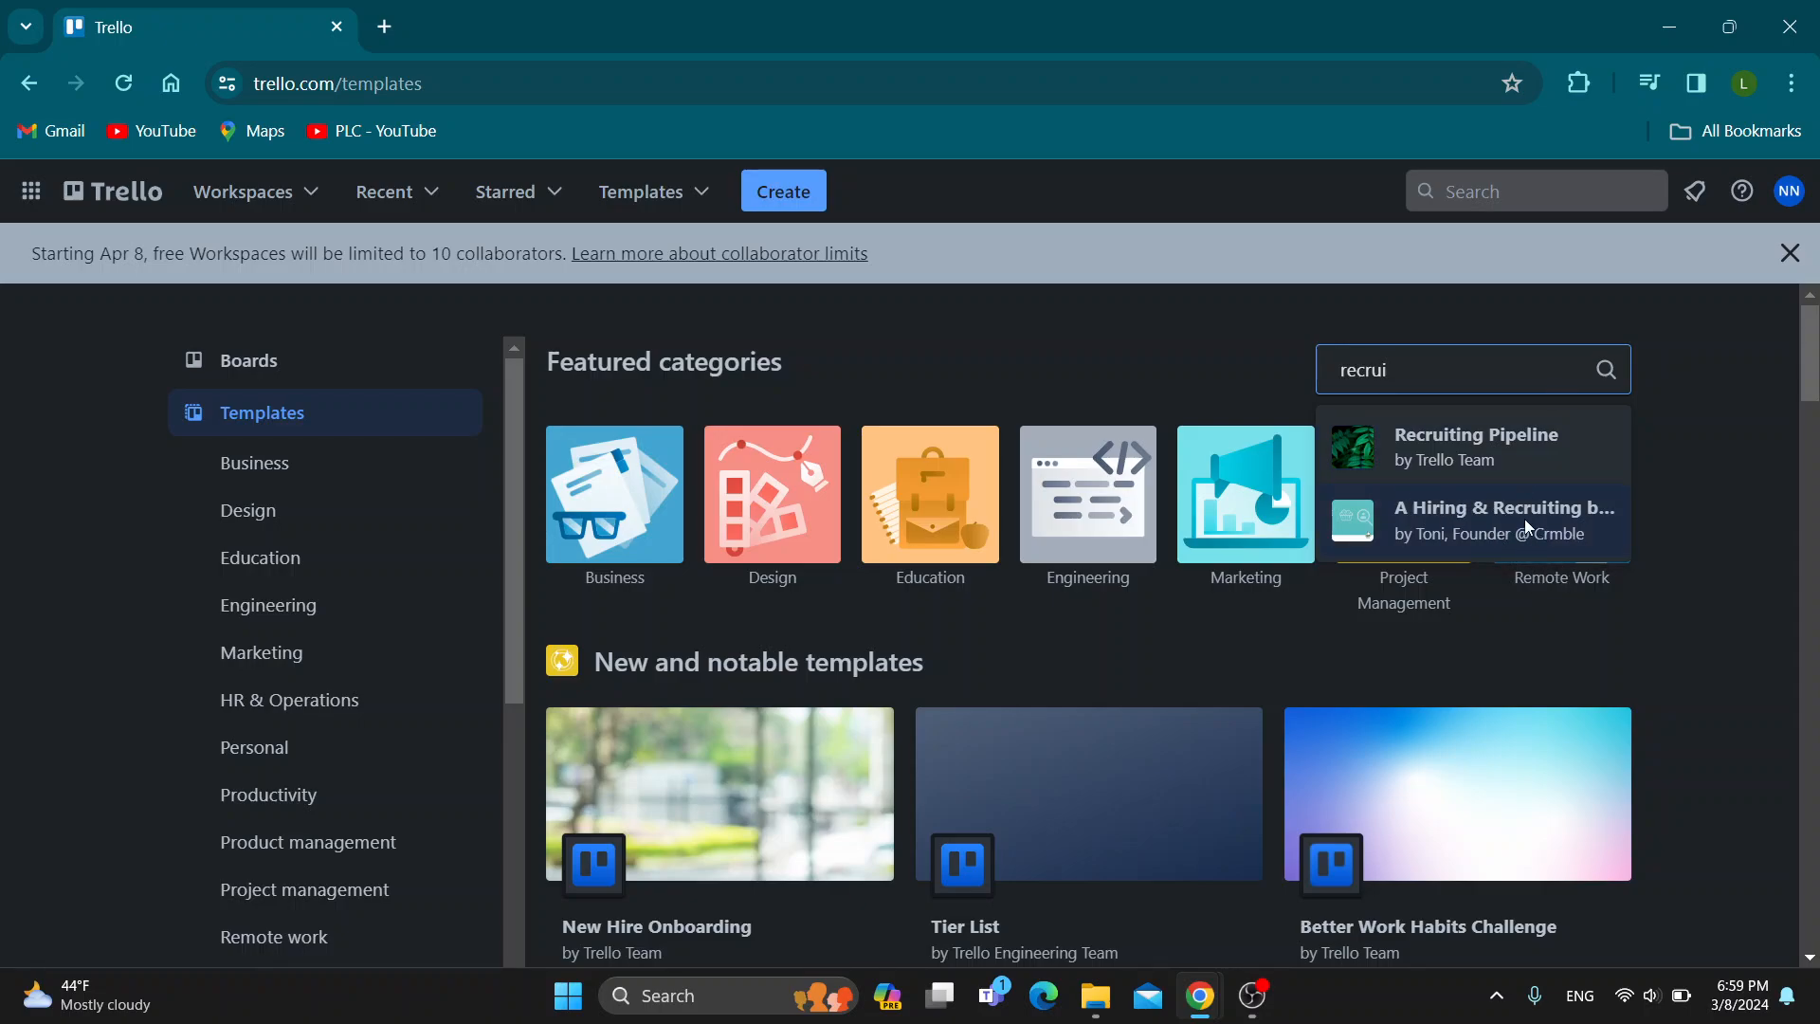
click(1505, 519)
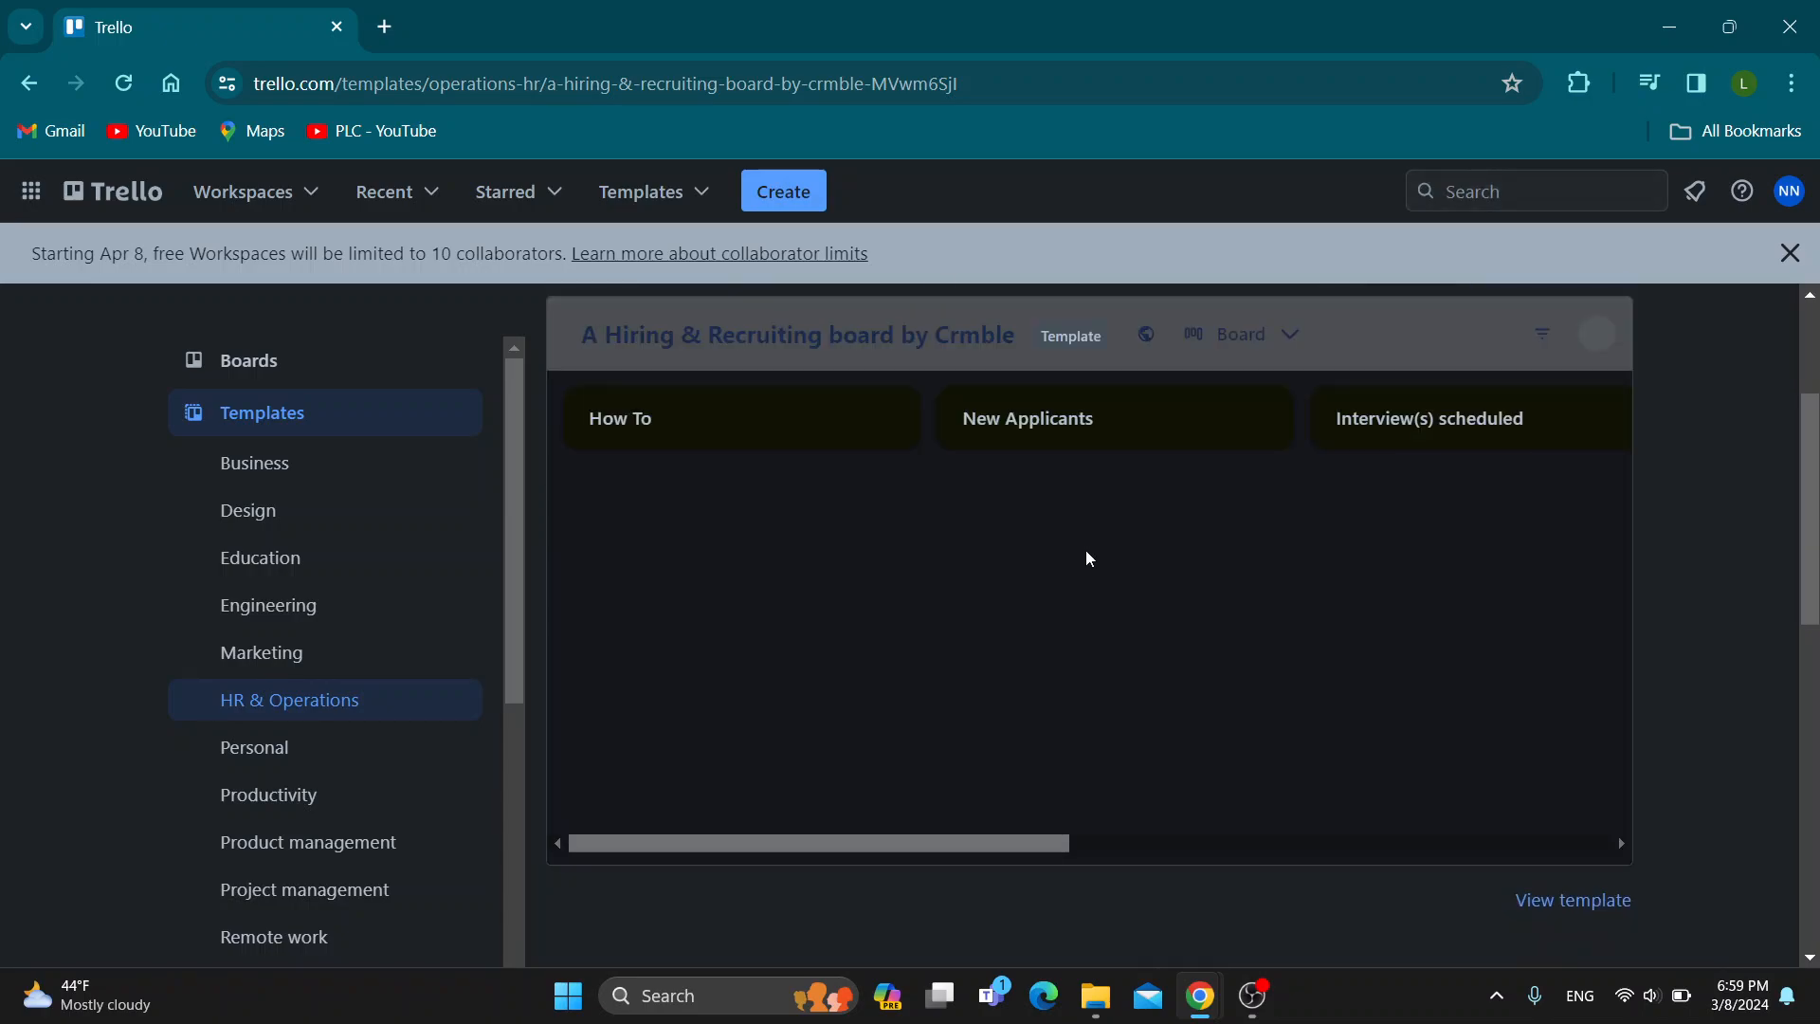
Scroll down and across the preview to see the lists from How To through Offer Sent.
scroll(down, 3)
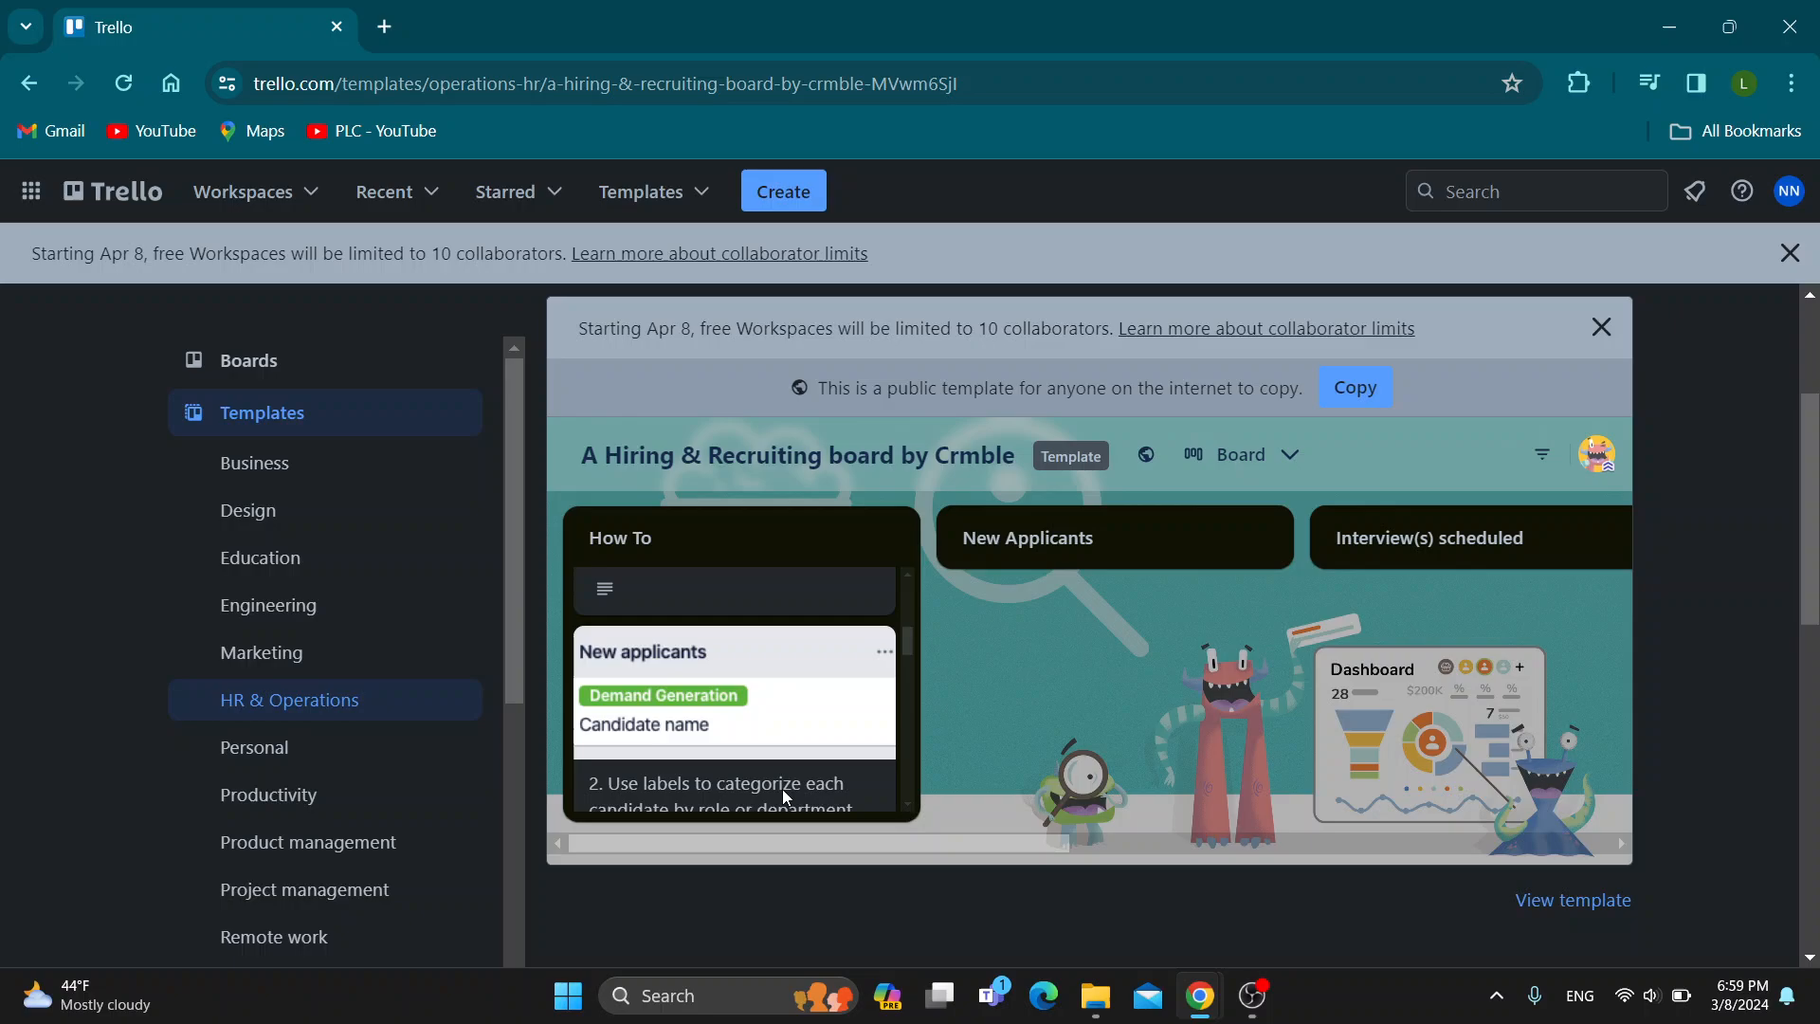
scroll(right, 3)
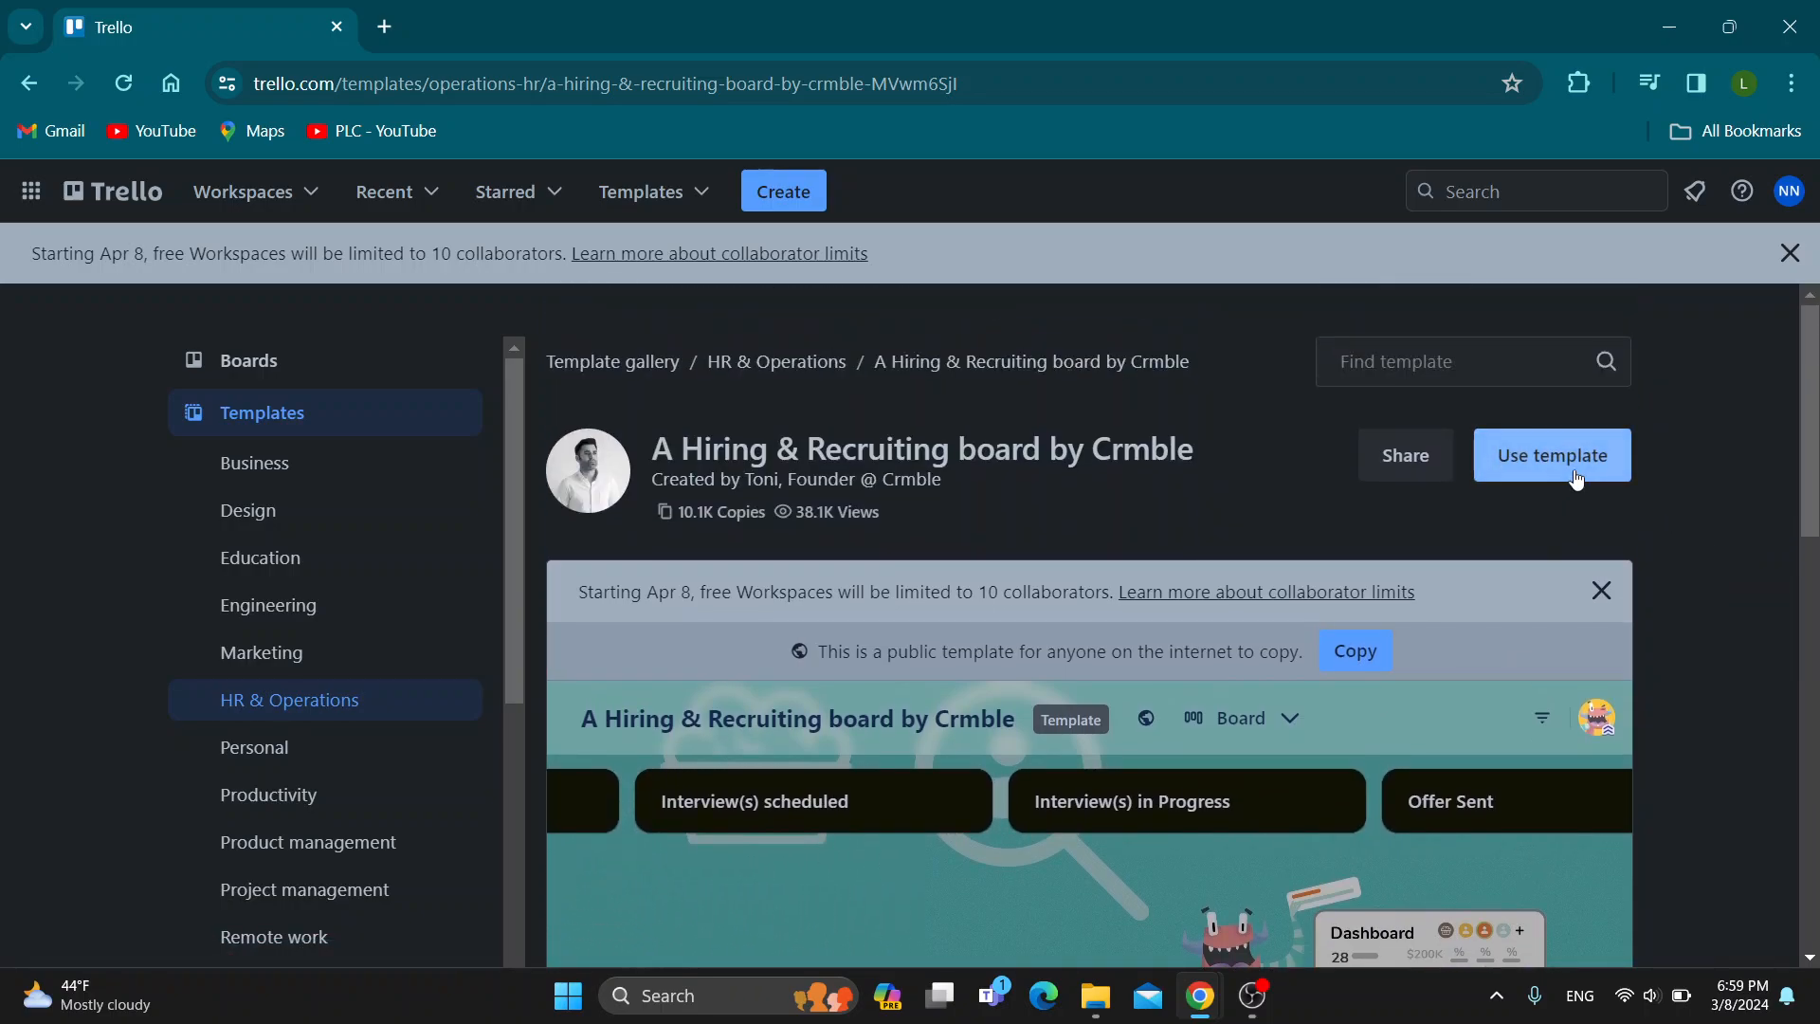
mouse_move(731, 402)
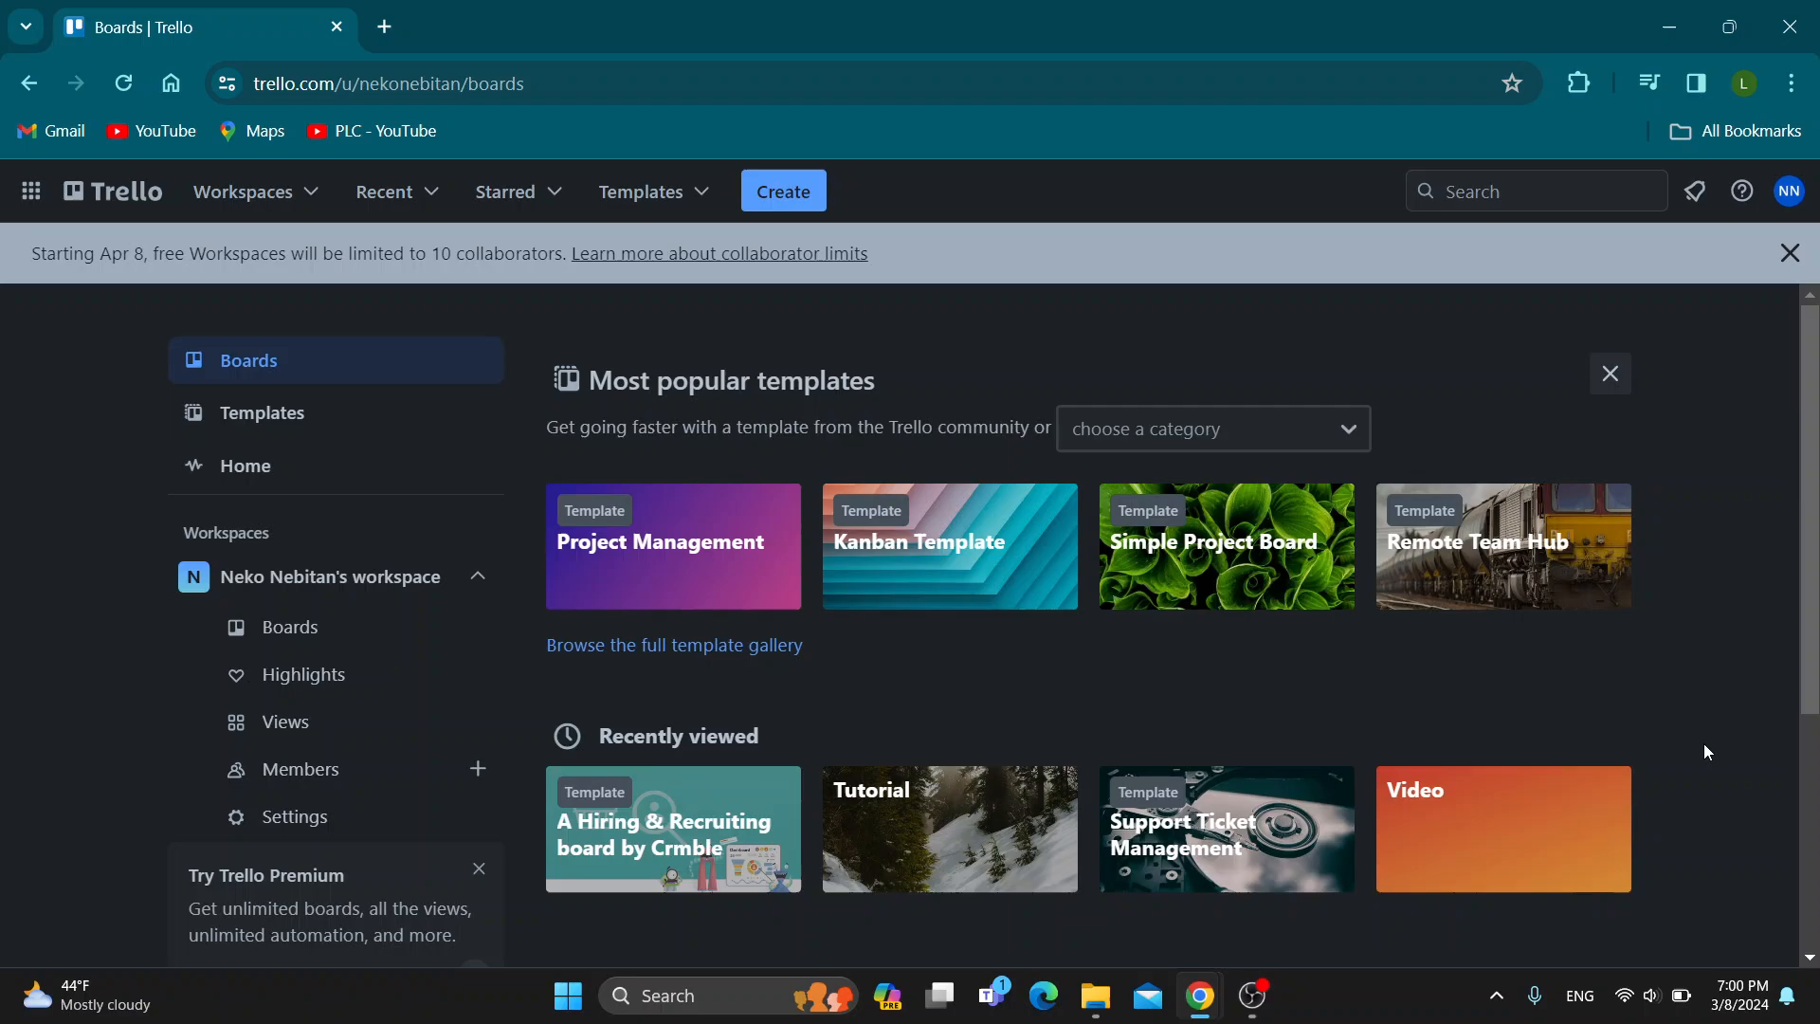
mouse_move(1706, 841)
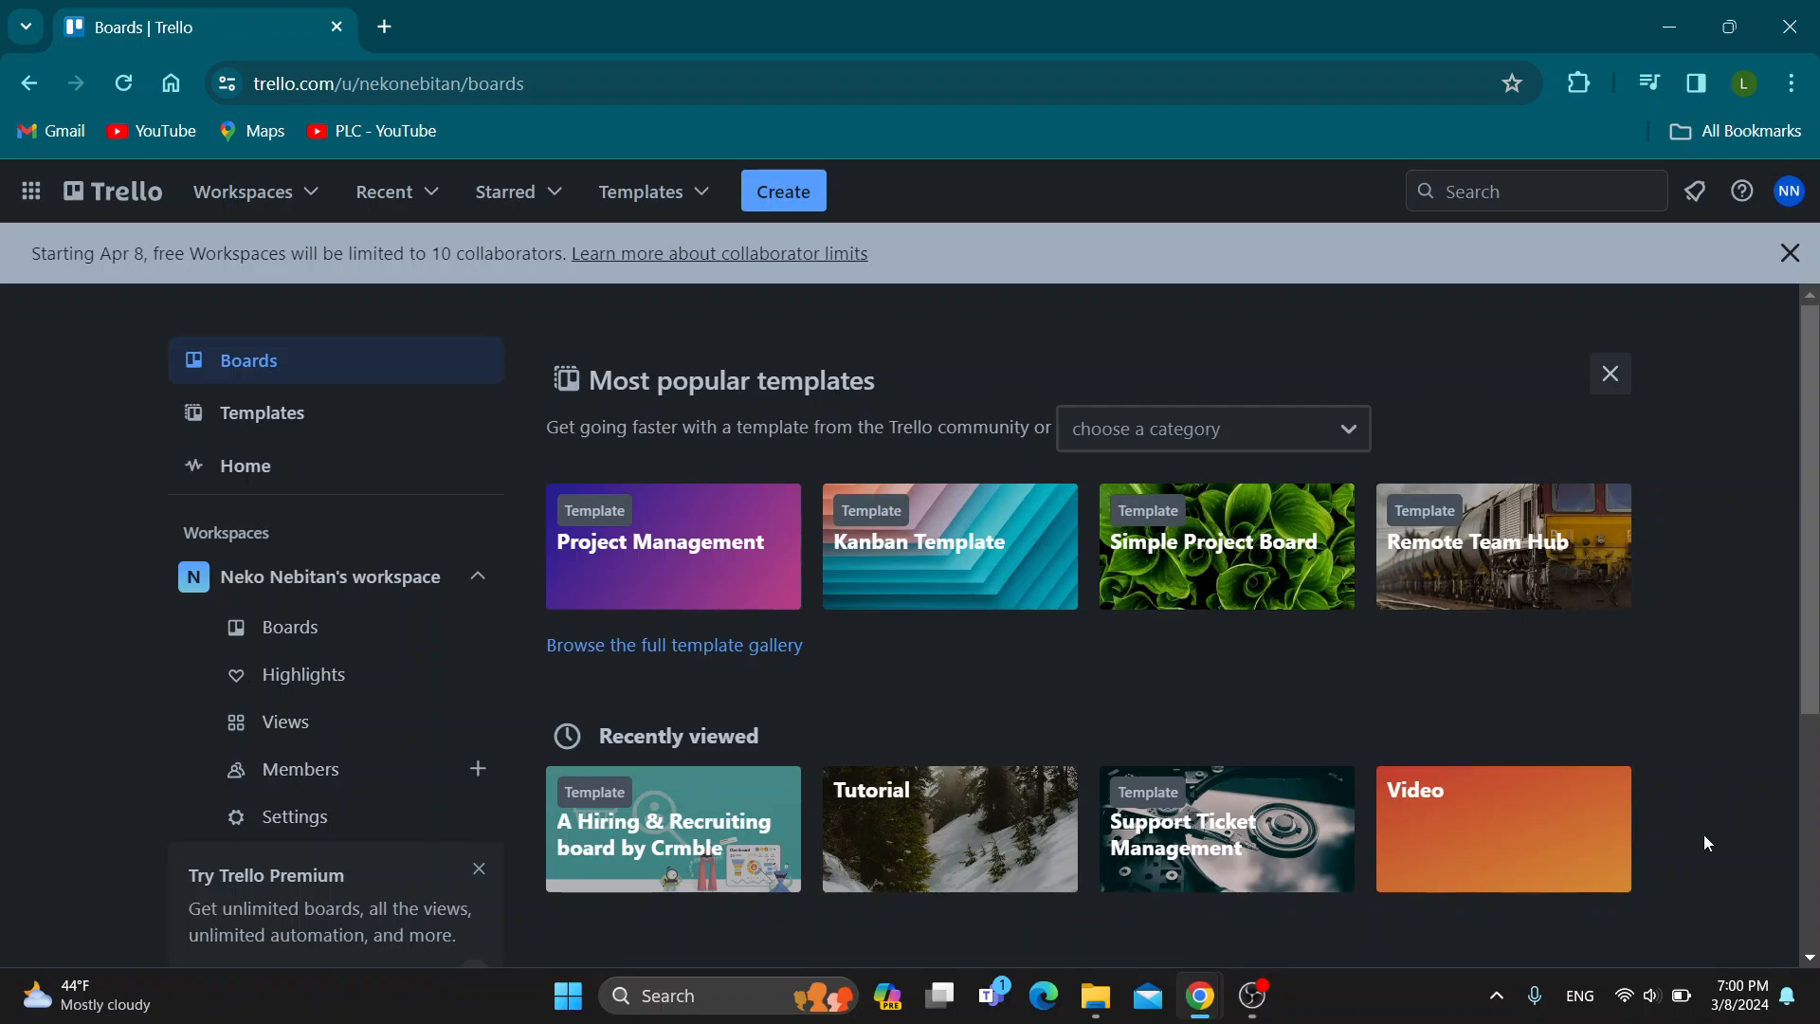
mouse_move(1704, 855)
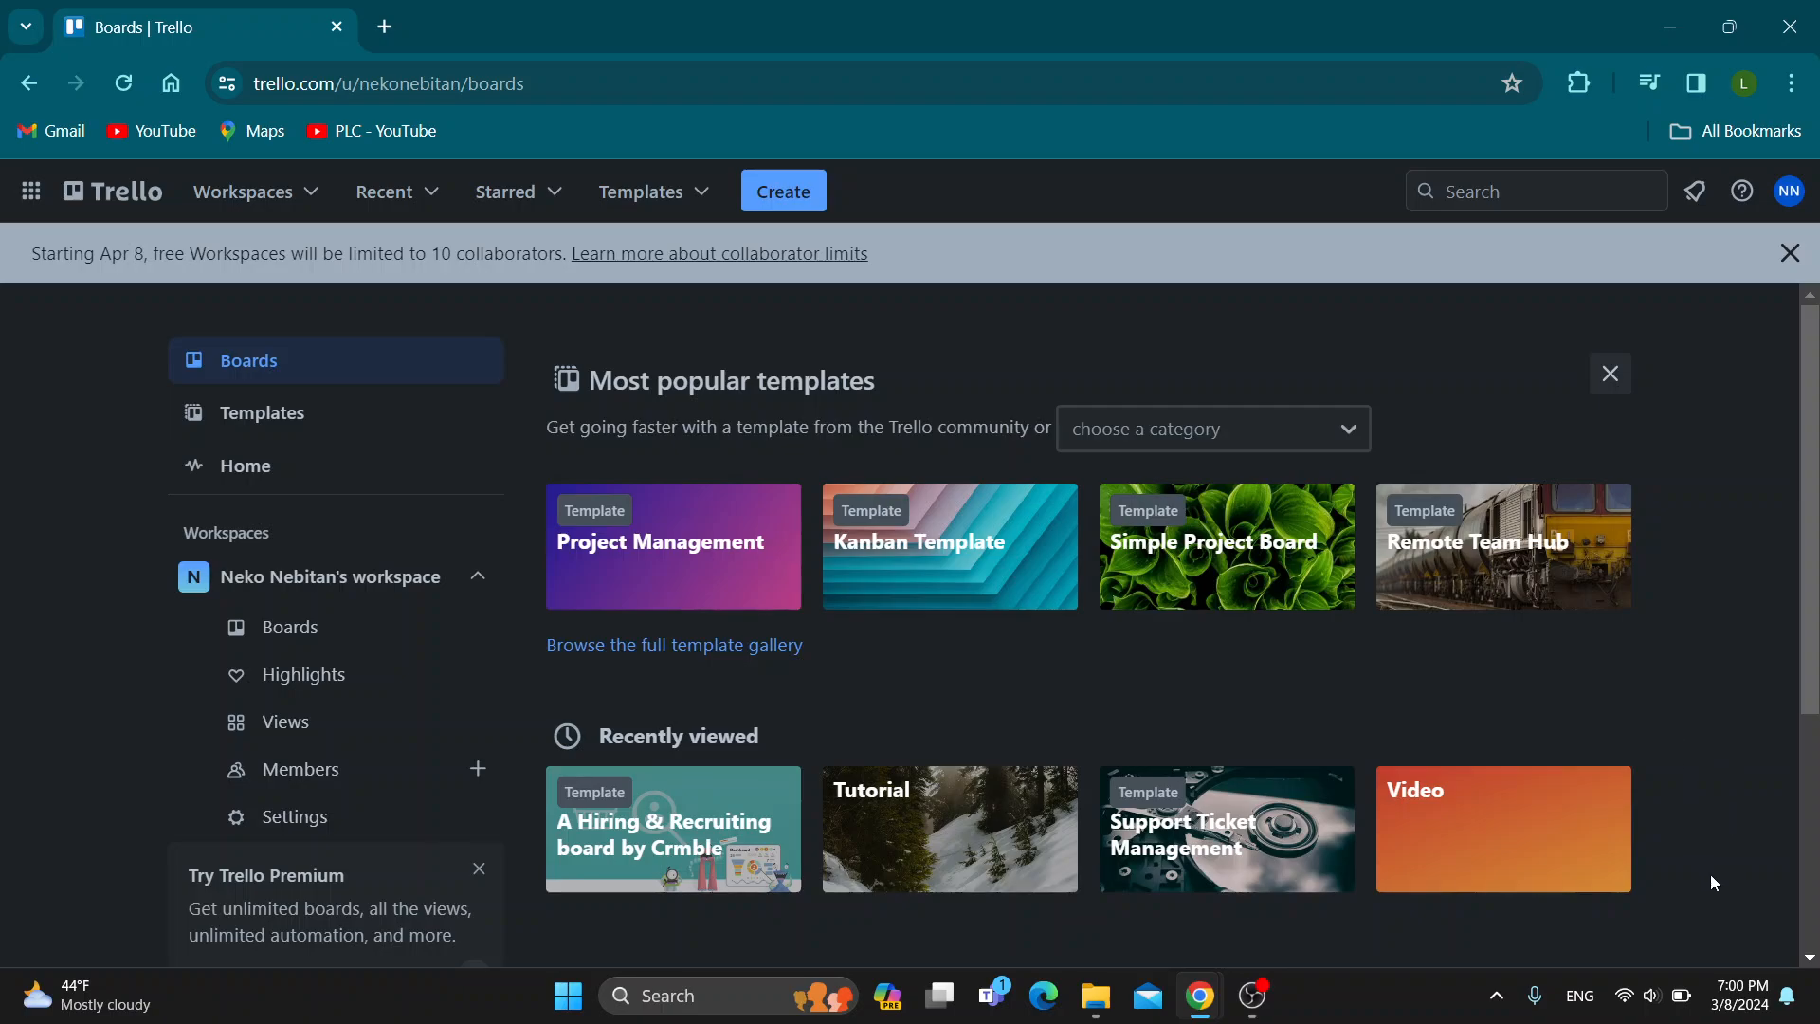
mouse_move(1681, 700)
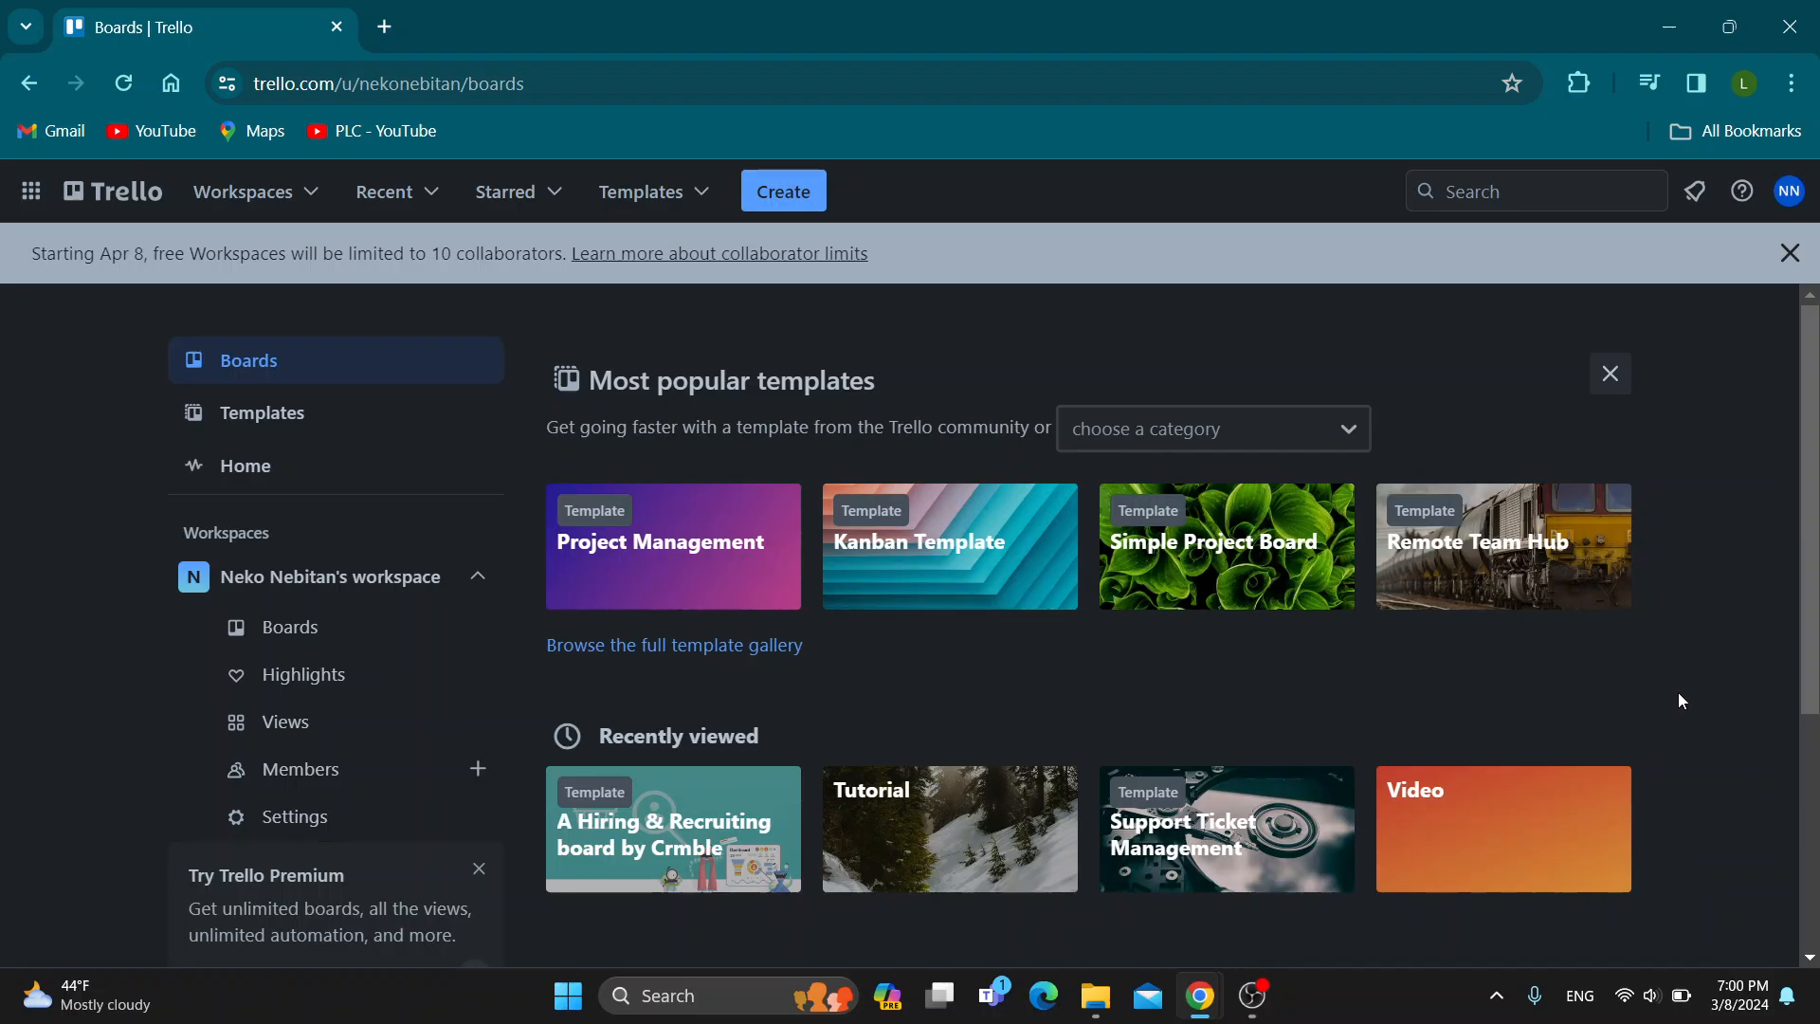